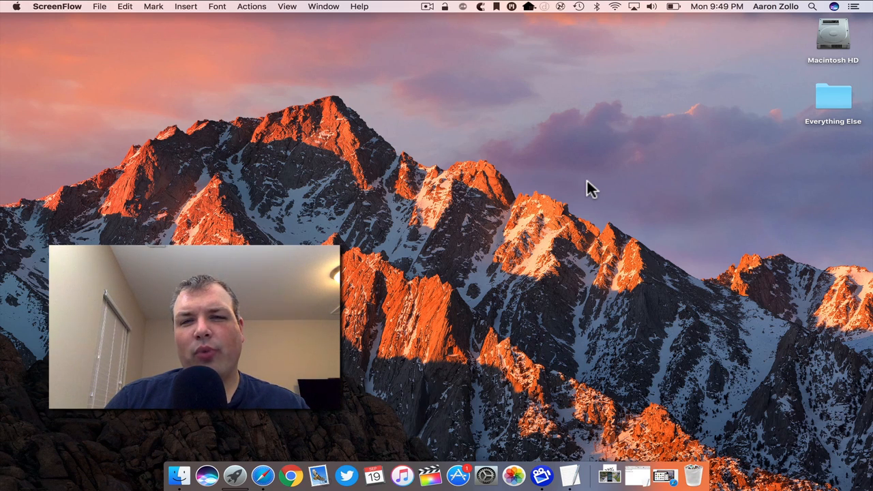
mouse_move(369, 224)
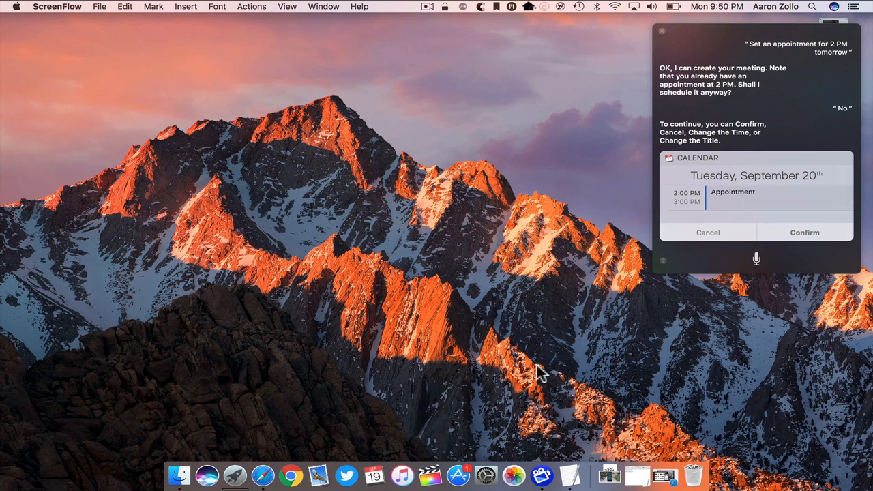
Cancel the Siri appointment and summon Siri again for a new request
click(707, 232)
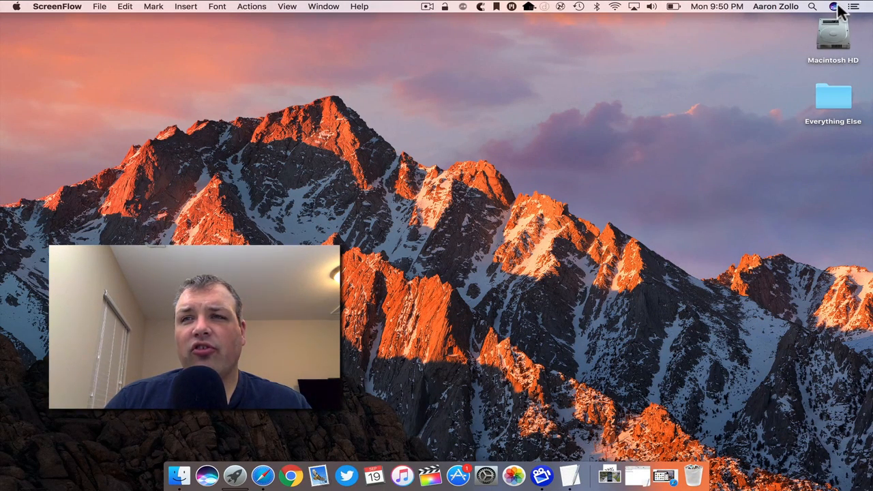
click(835, 7)
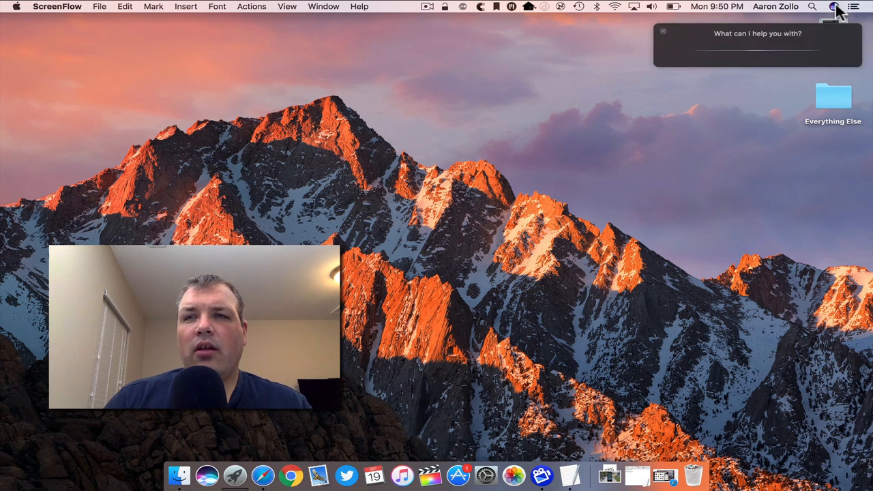
click(838, 8)
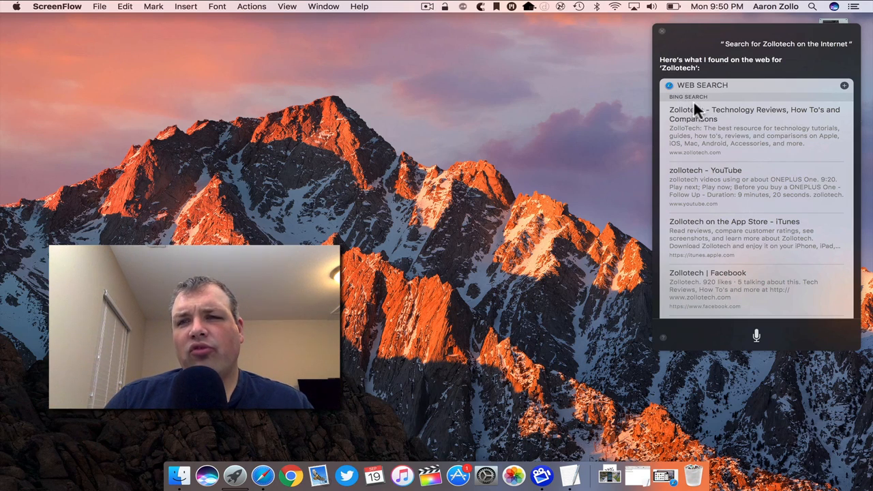
mouse_move(714, 135)
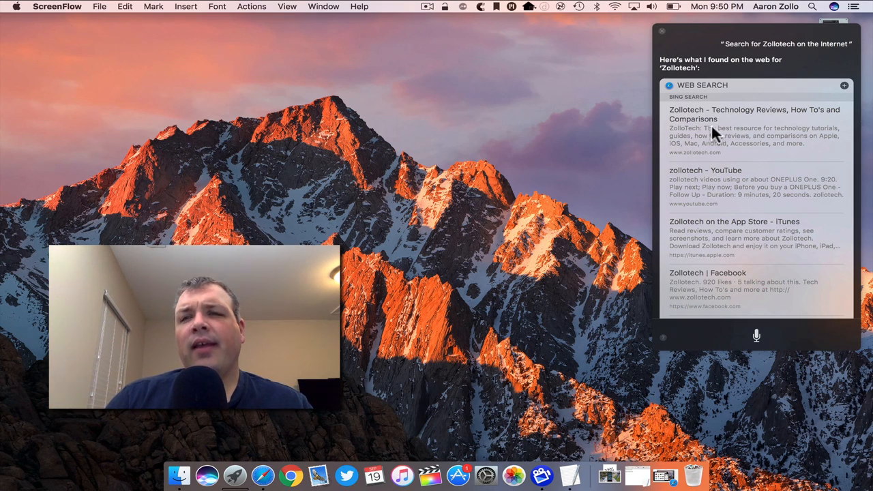
mouse_move(737, 189)
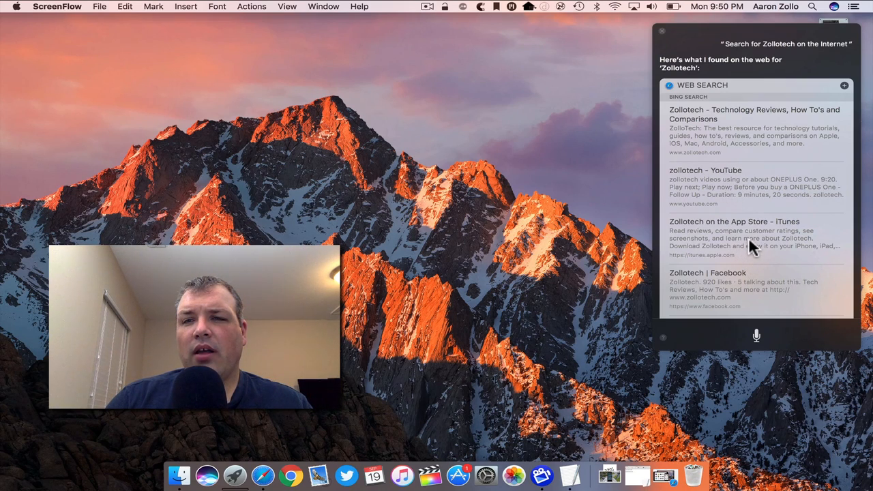
Add the line 'We are making a video about Mac is sierra' below the existing notes
scroll(down, 3)
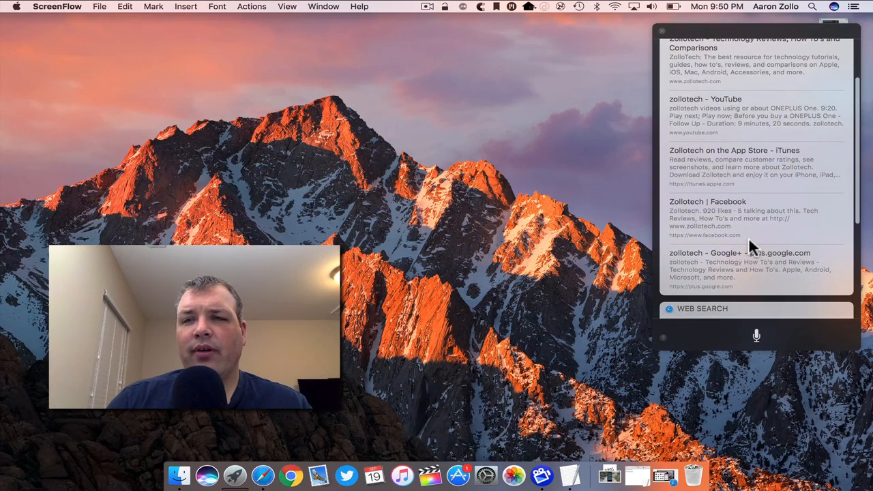
mouse_move(742, 177)
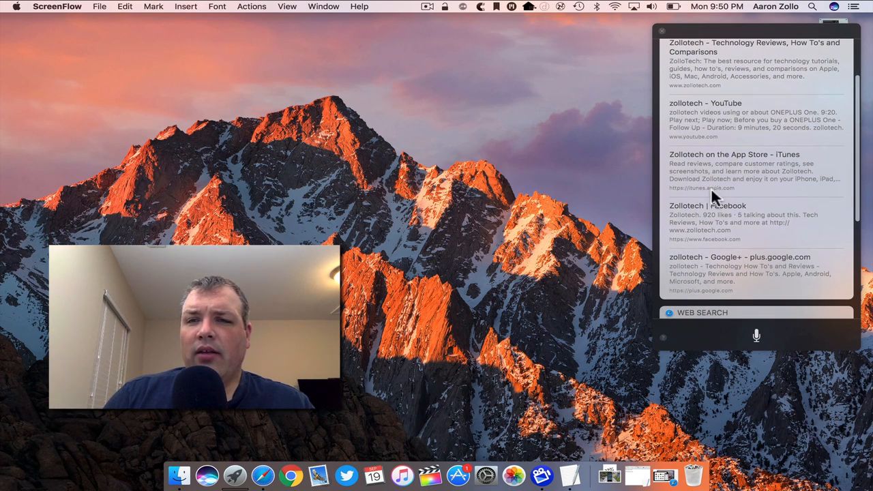
scroll(down, 3)
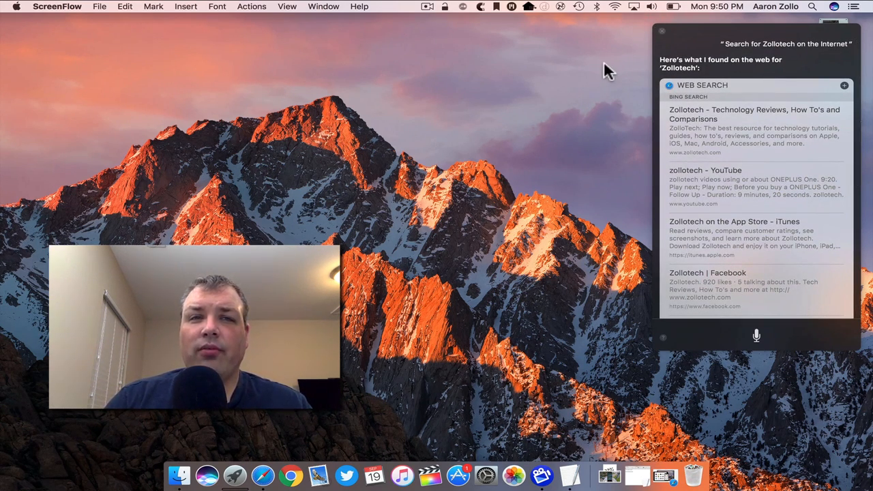
mouse_move(556, 211)
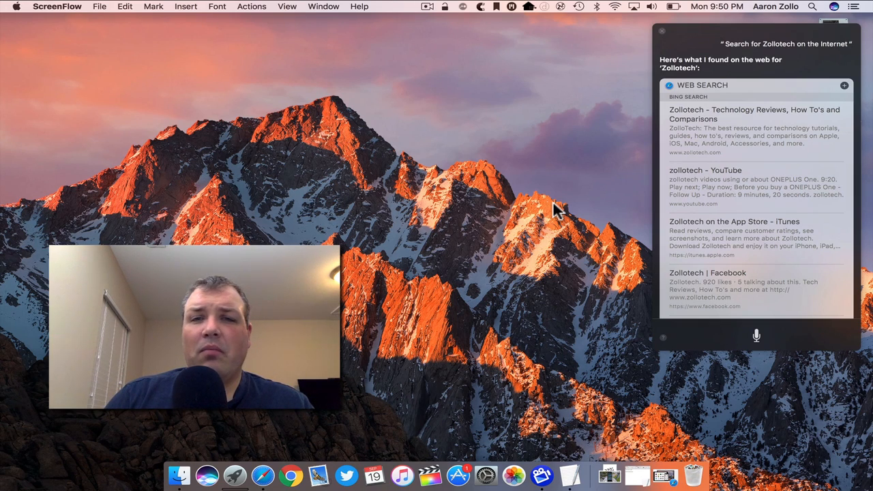
mouse_move(650, 36)
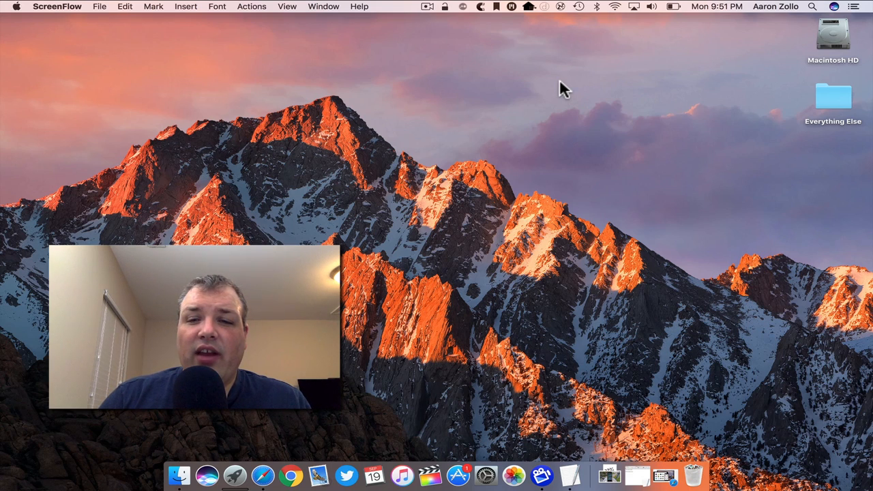
mouse_move(649, 363)
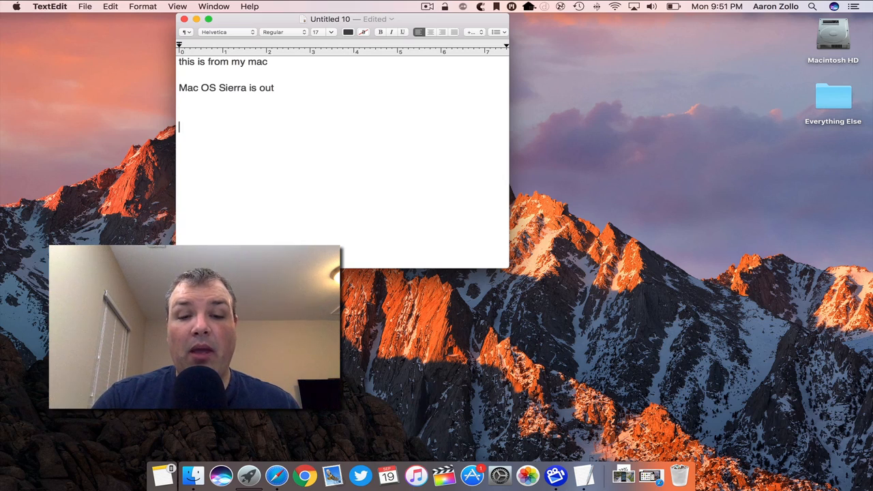
text(We are making a video about Mac is sierra)
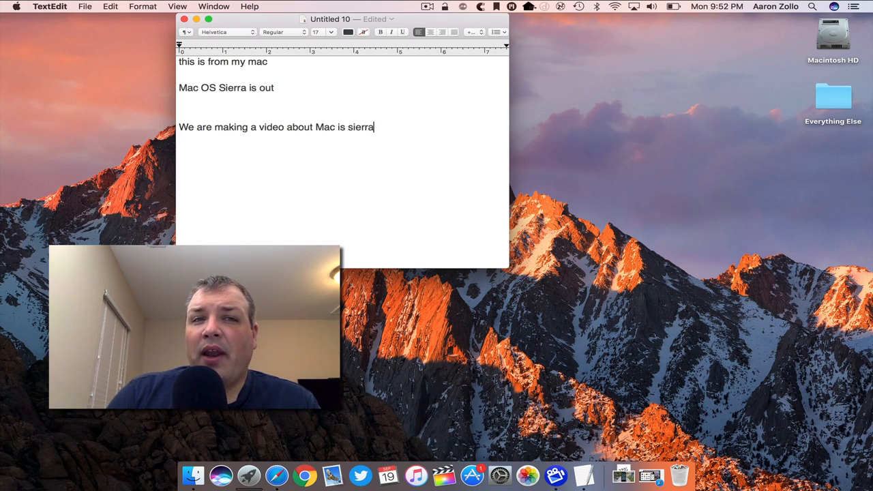
mouse_move(314, 205)
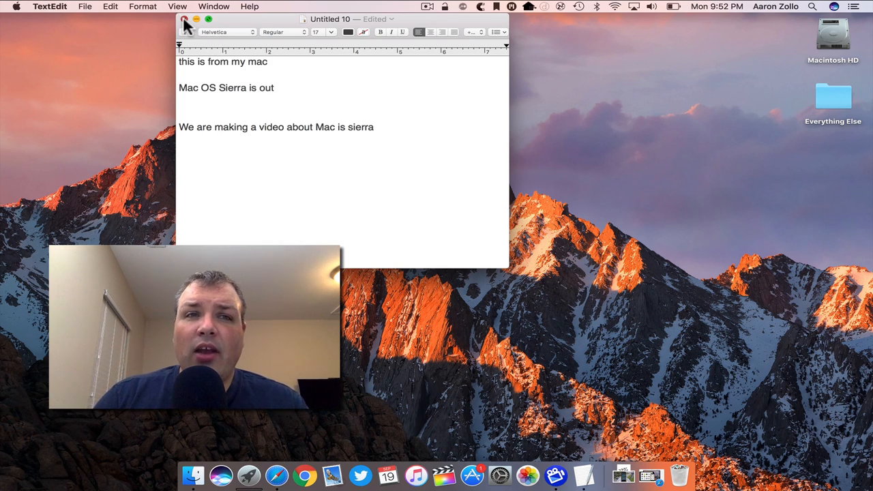
Close the TextEdit note so Safari's apple.com macOS page is frontmost
click(183, 19)
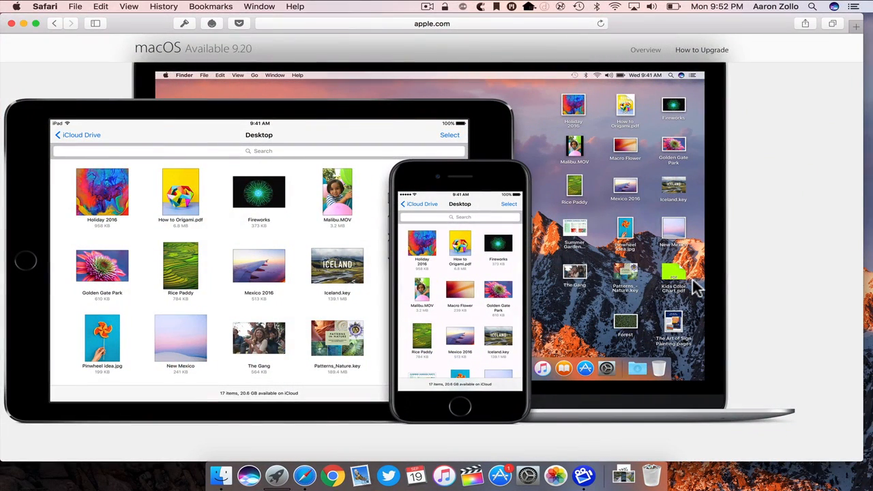
mouse_move(693, 172)
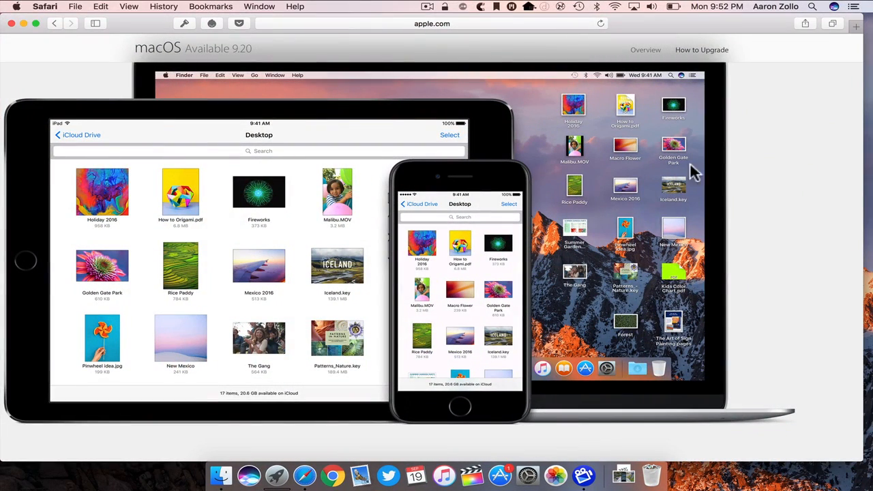
mouse_move(615, 217)
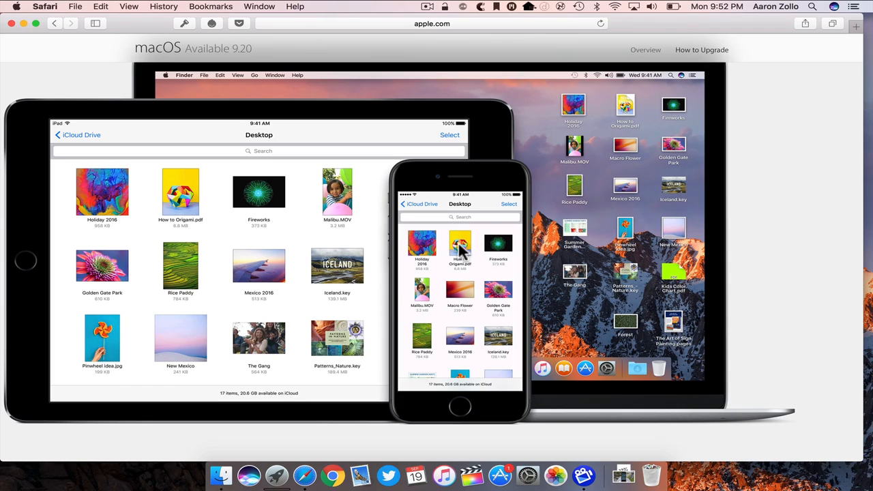
mouse_move(323, 224)
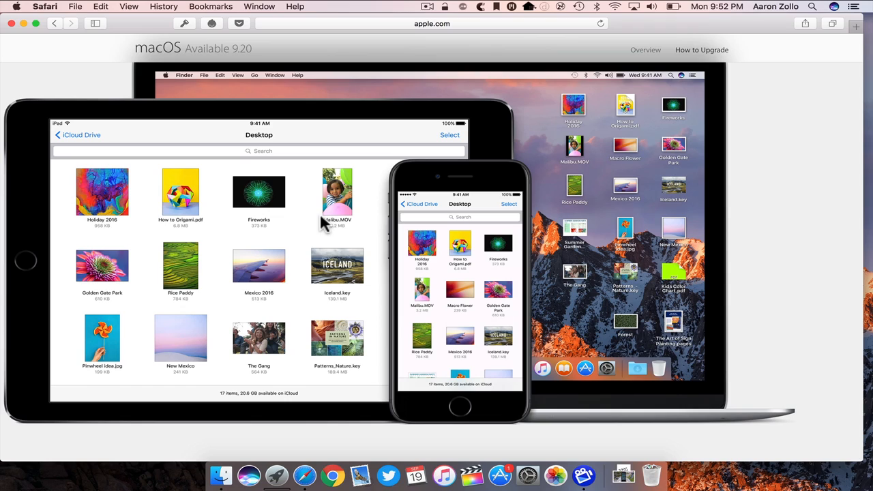
mouse_move(472, 321)
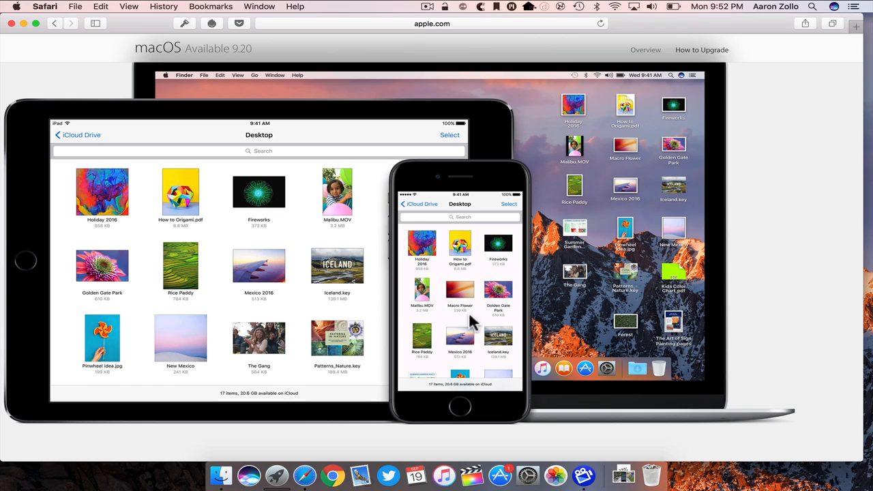
mouse_move(349, 199)
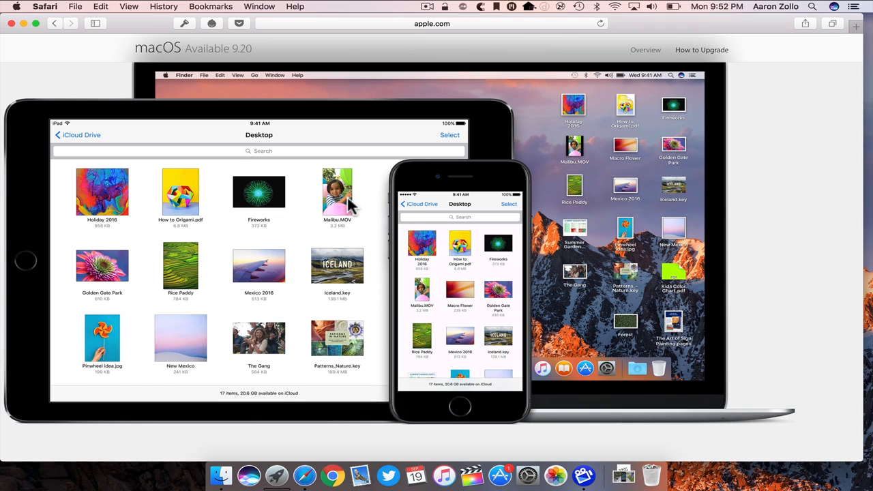
mouse_move(519, 157)
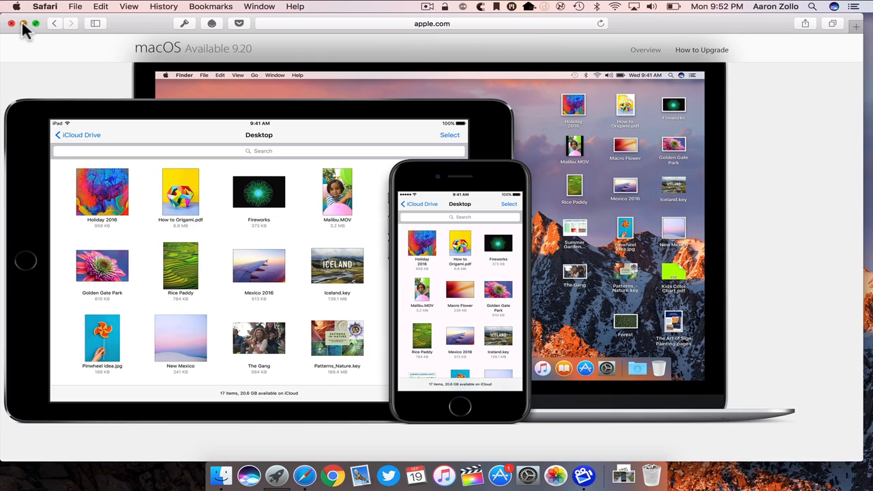
Close Safari and show Security & Privacy General with the Apple Watch unlock option
click(11, 25)
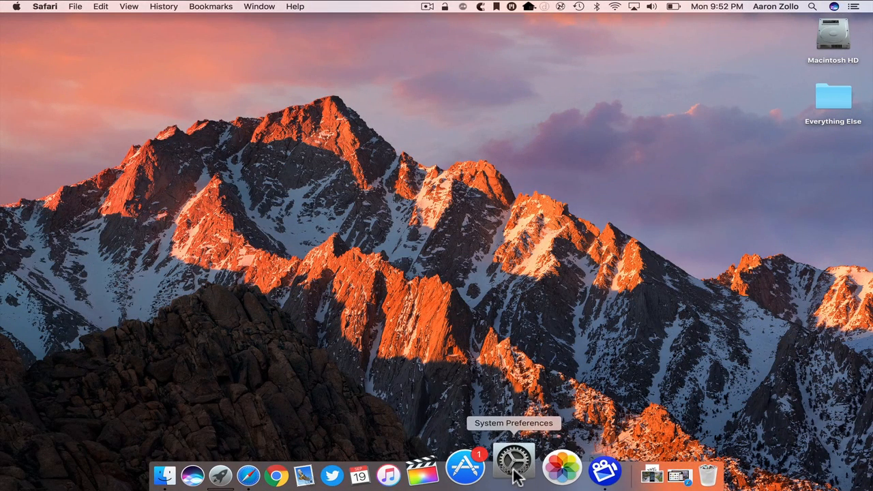
click(513, 472)
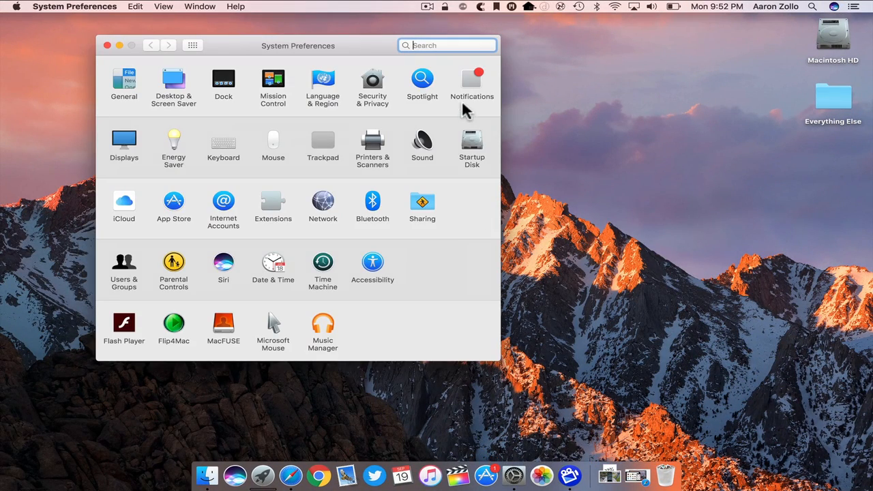
click(373, 76)
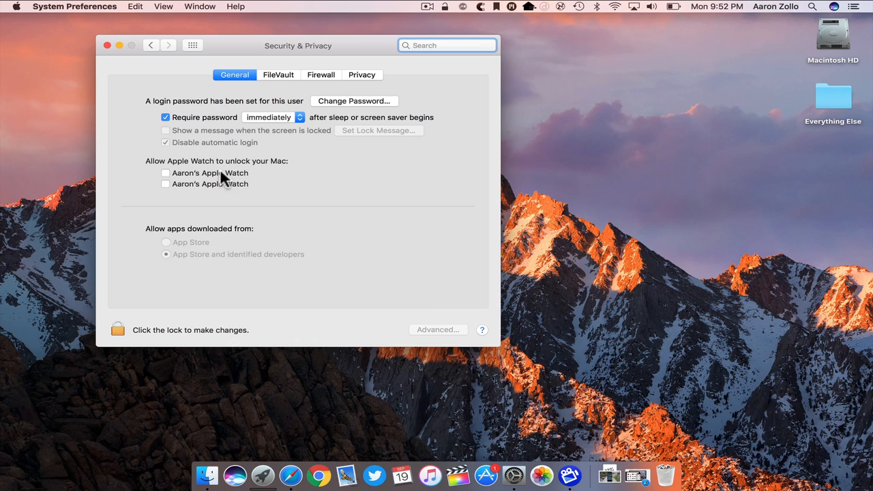
mouse_move(199, 186)
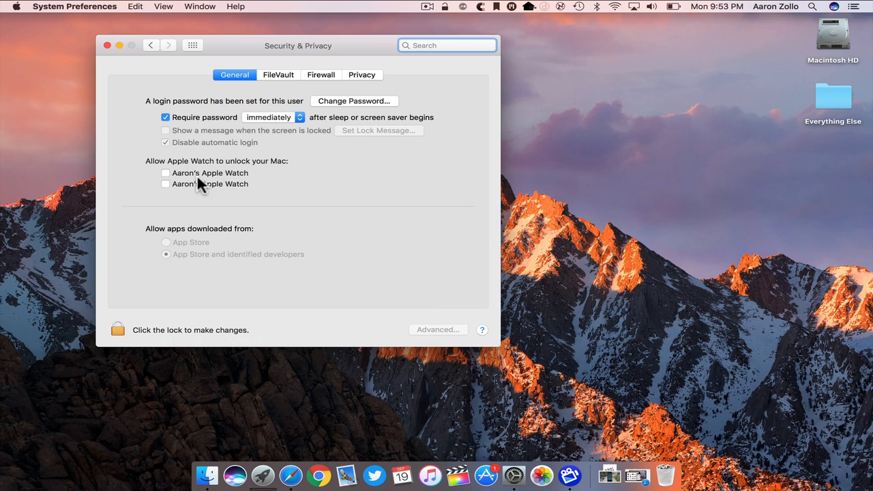
click(447, 45)
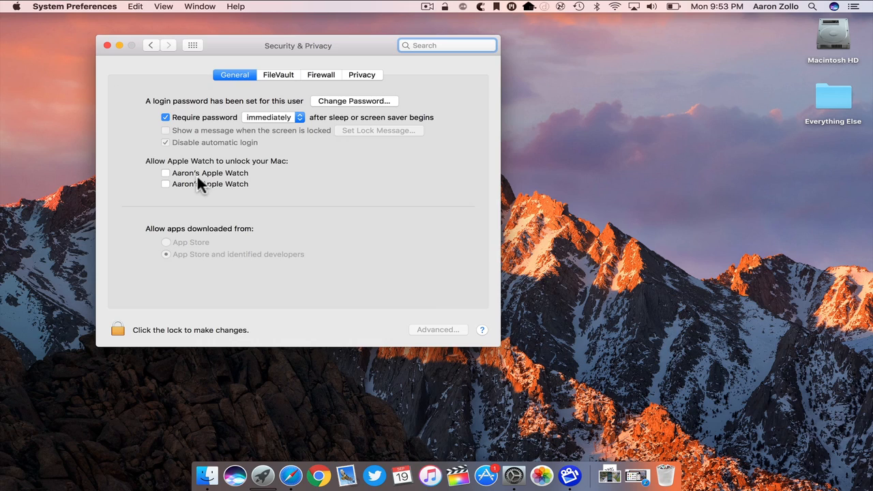
mouse_move(215, 111)
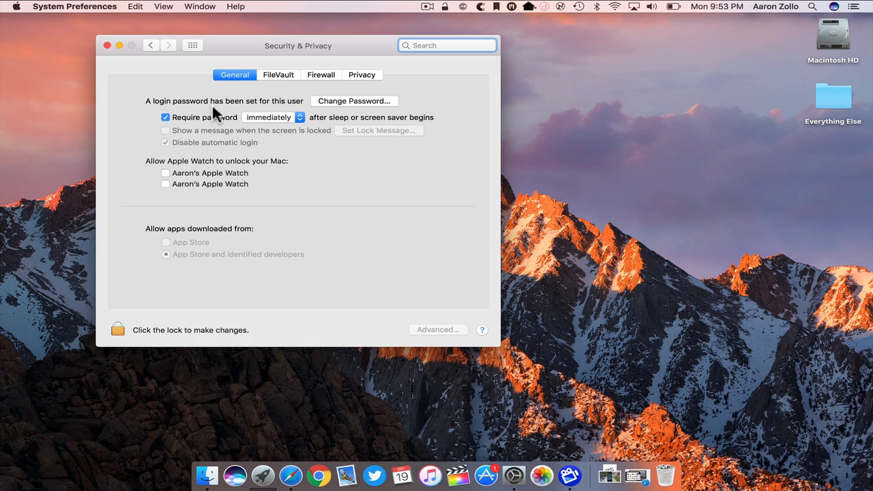
mouse_move(217, 139)
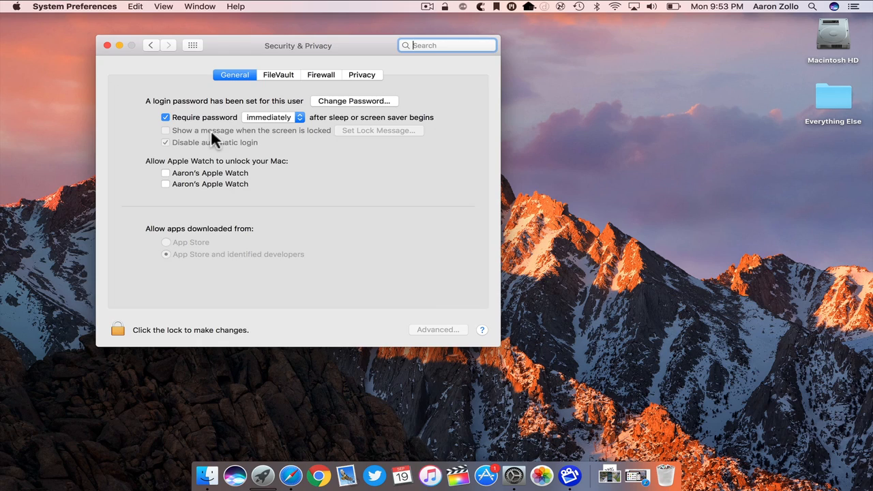
mouse_move(205, 81)
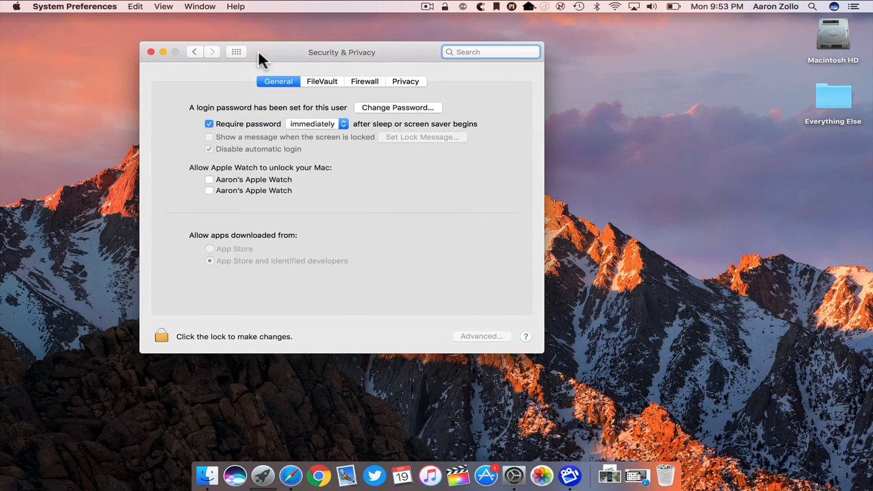
Show the conversation's Details panel with the location map and shared photos
click(148, 52)
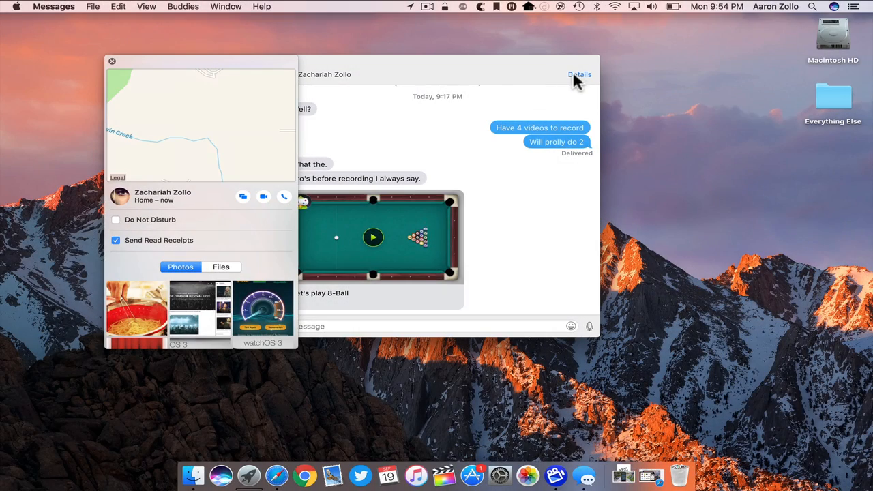
mouse_move(222, 139)
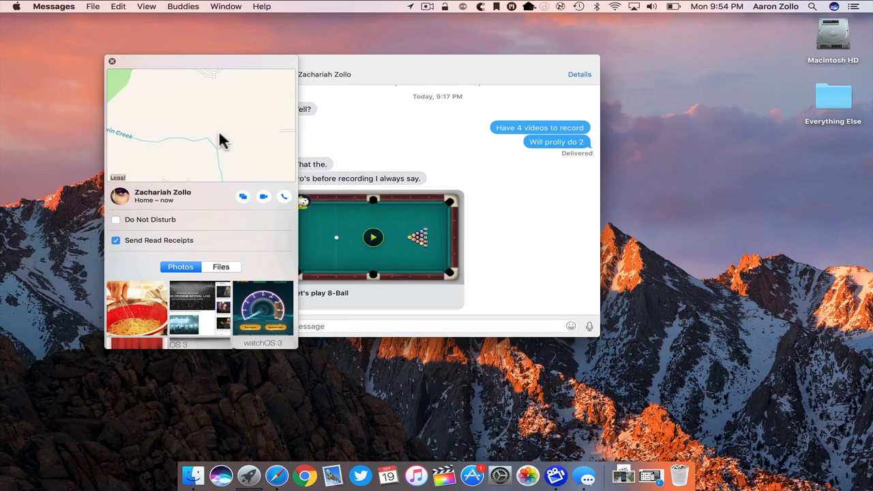
mouse_move(197, 202)
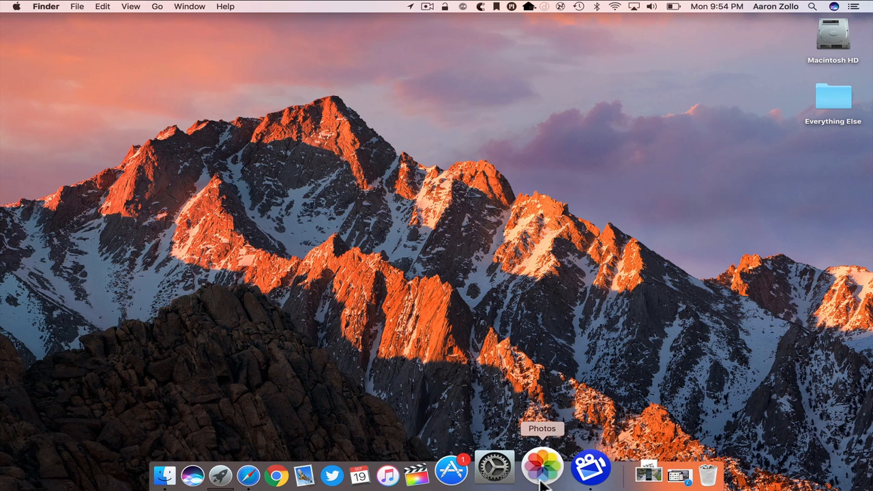
Launch Photos, view the Charlotte gecko photo full size and enter editing mode
click(540, 475)
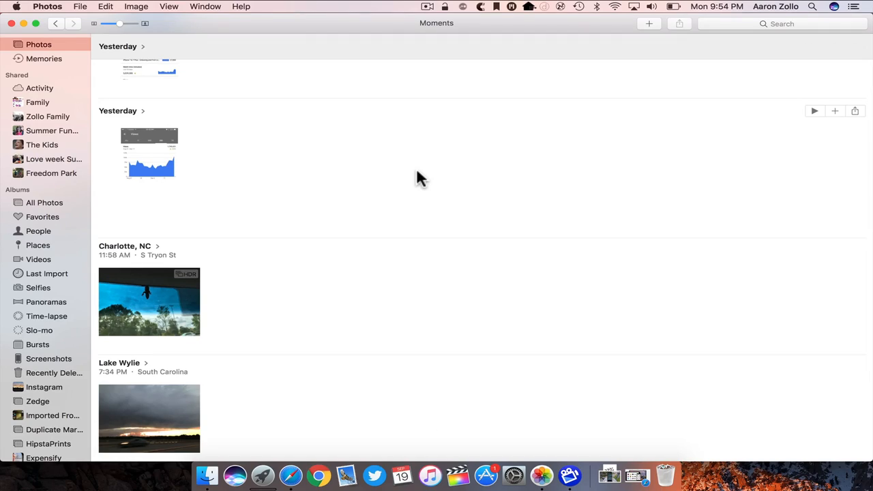
mouse_move(213, 210)
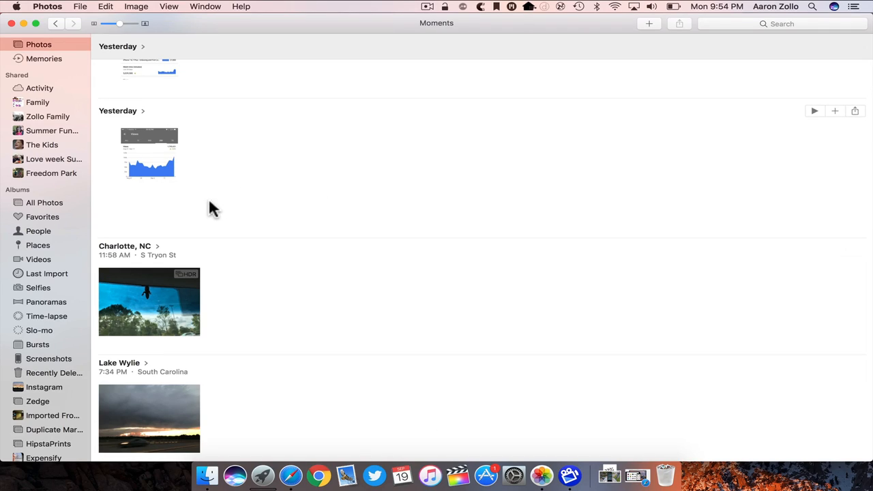
mouse_move(165, 303)
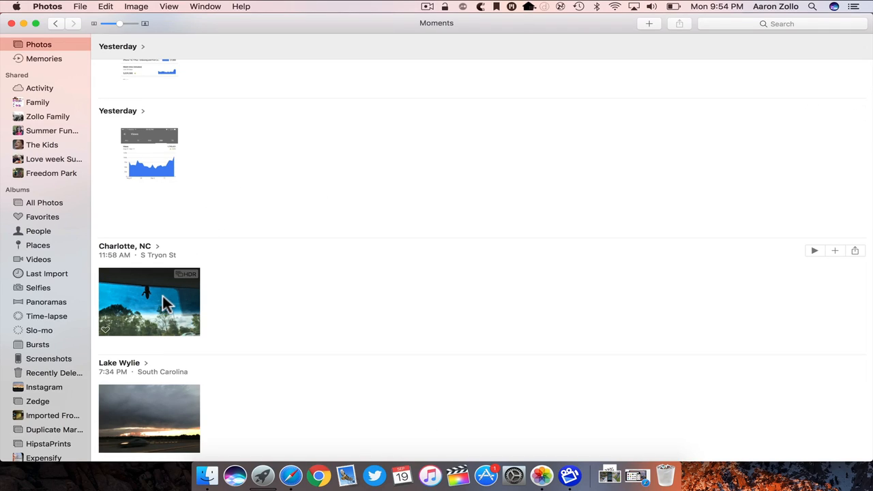
double_click(149, 302)
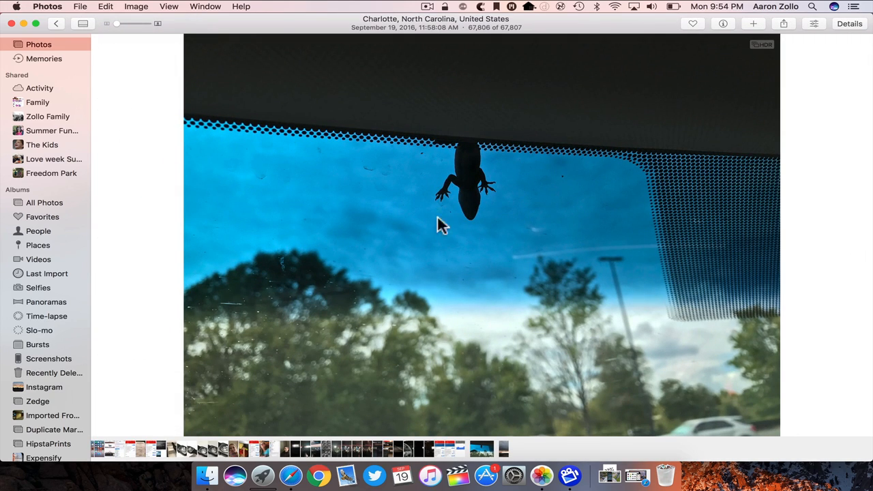
mouse_move(476, 133)
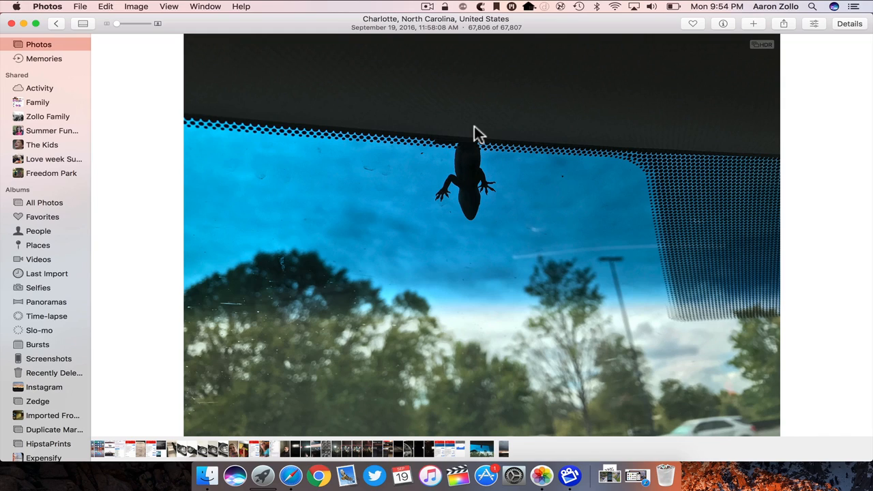
mouse_move(424, 188)
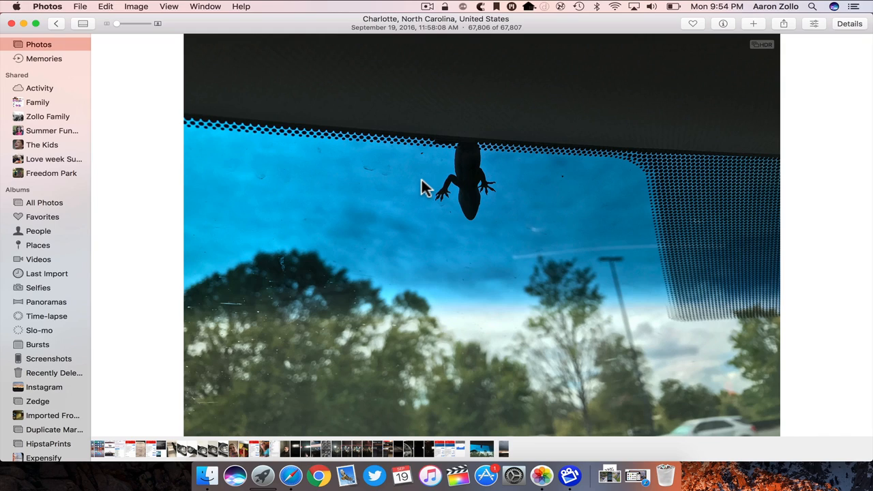
mouse_move(490, 231)
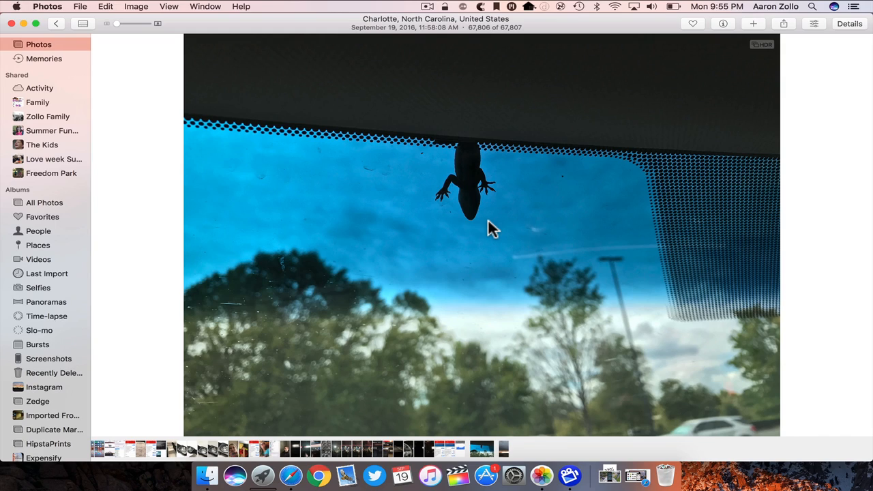
mouse_move(812, 30)
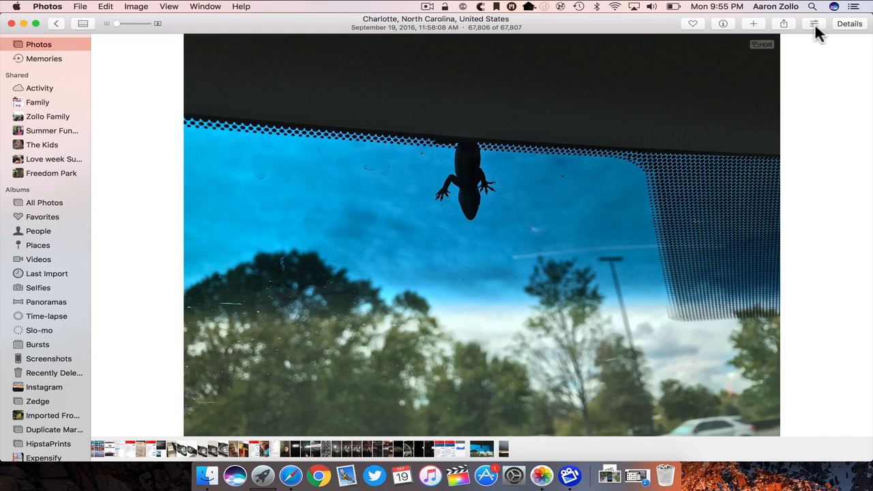
click(810, 30)
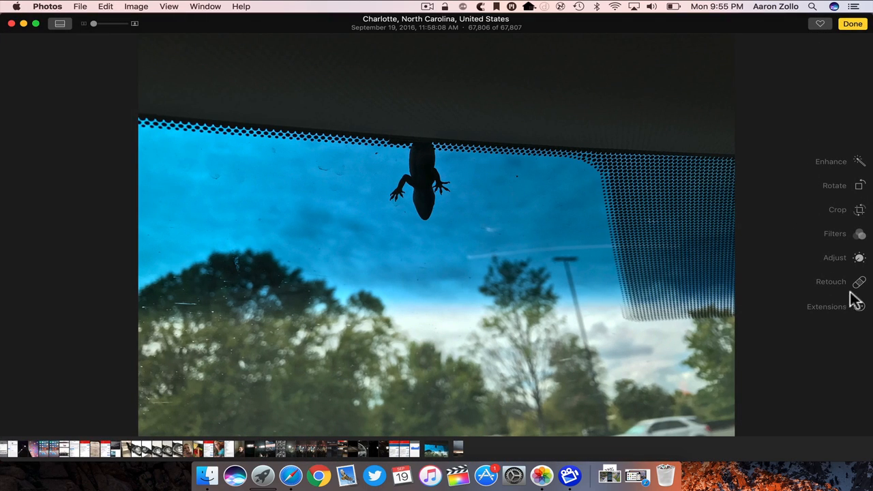
Enable the Pixelmator extension in Extensions preferences and return to the gecko photo
click(826, 305)
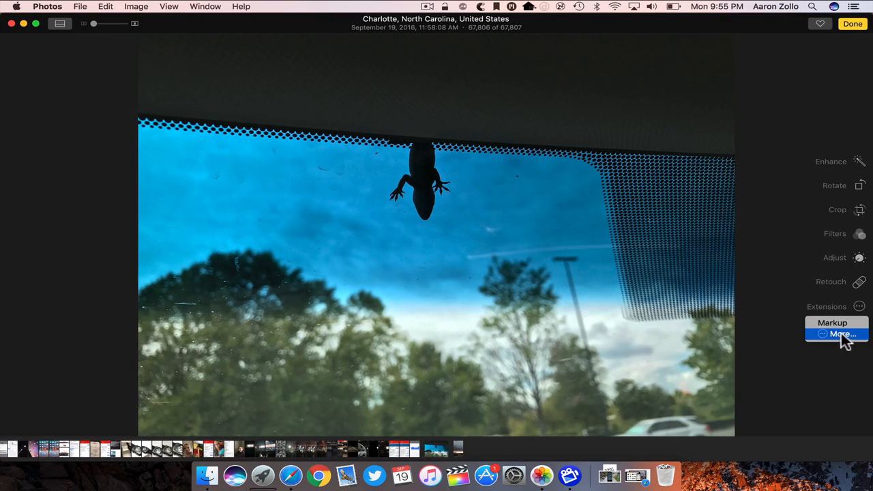
click(836, 336)
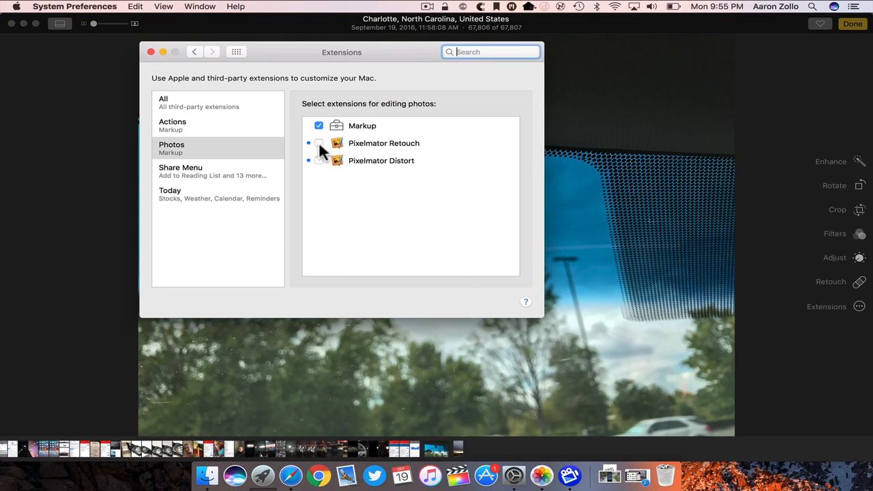
click(319, 143)
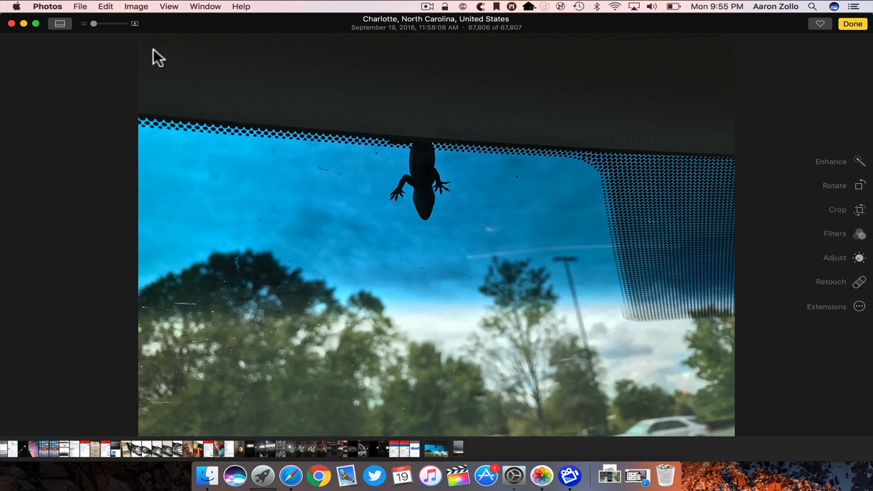
click(856, 307)
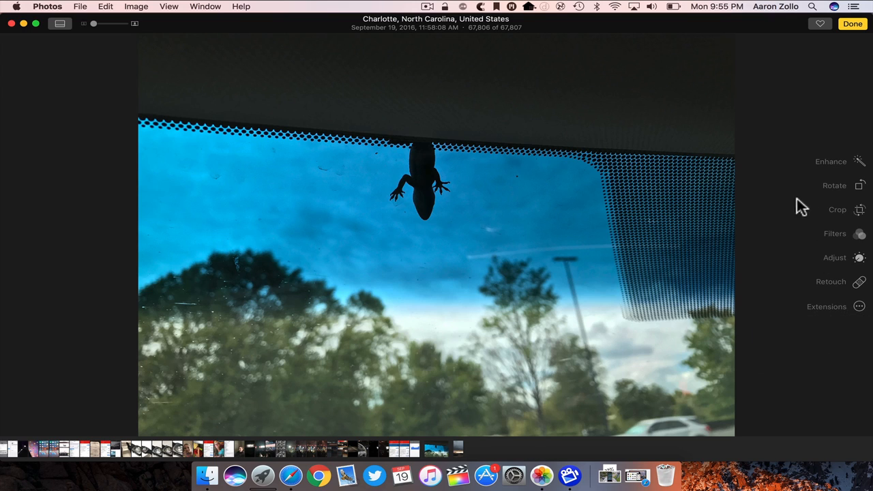
click(859, 306)
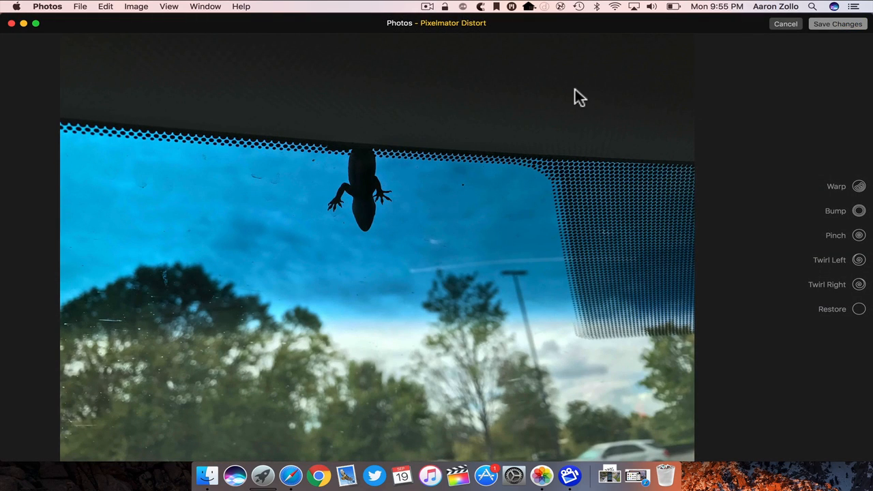
mouse_move(855, 231)
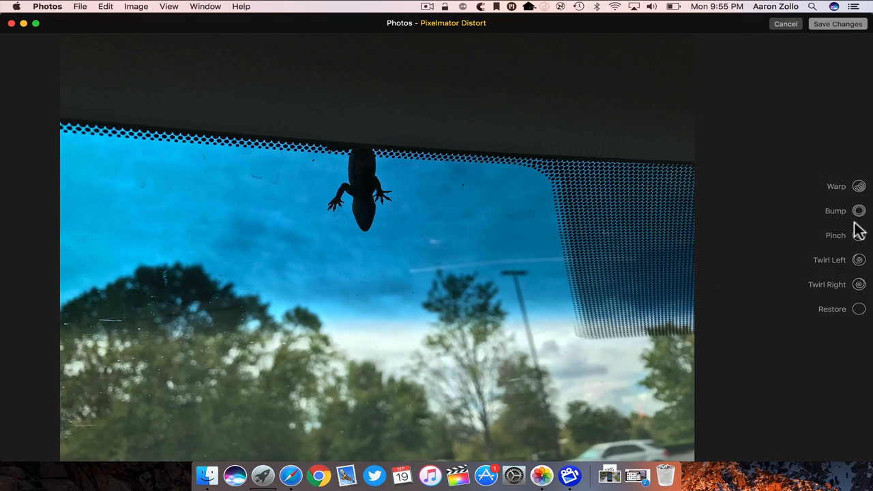
click(859, 185)
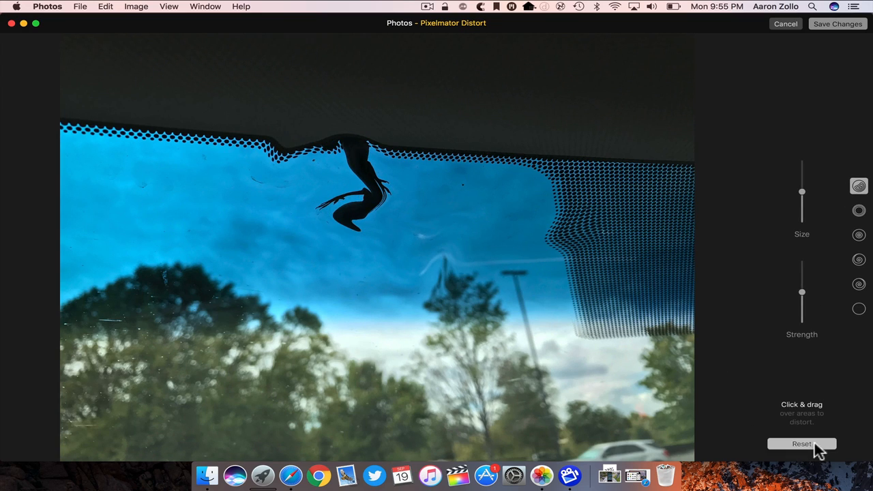
click(802, 443)
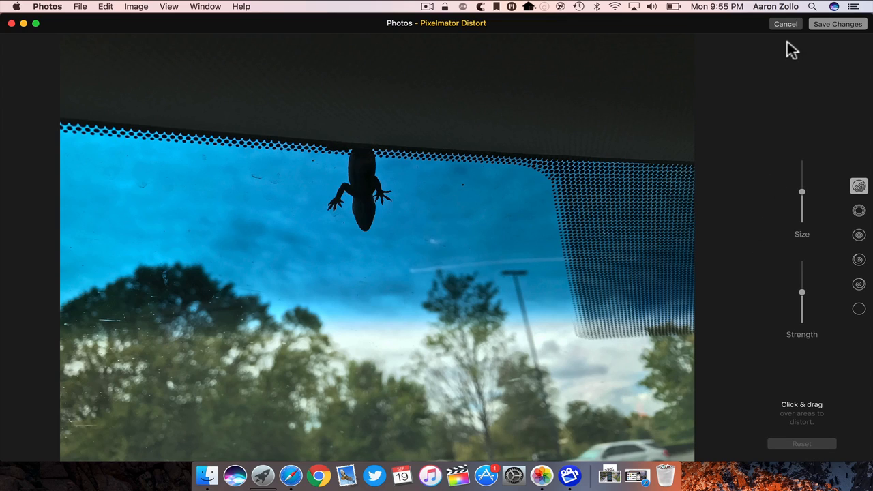
mouse_move(791, 38)
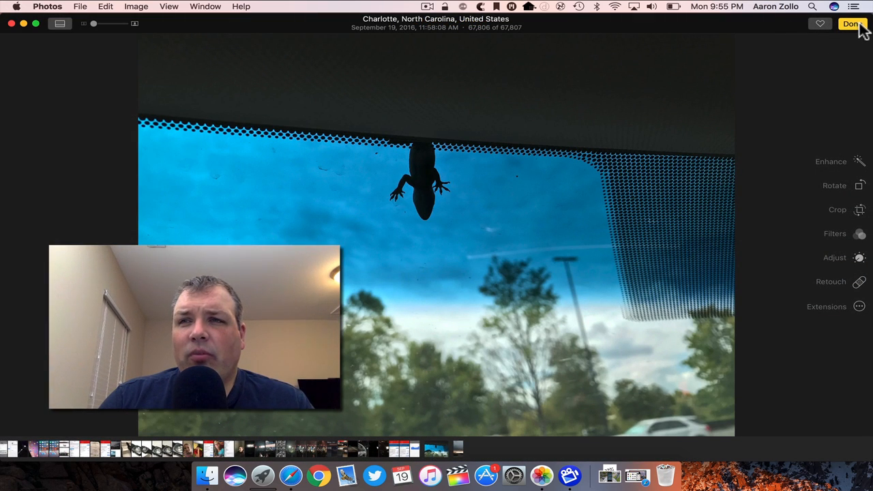
Finish editing, returning the unchanged gecko photo to full-size library view
click(851, 27)
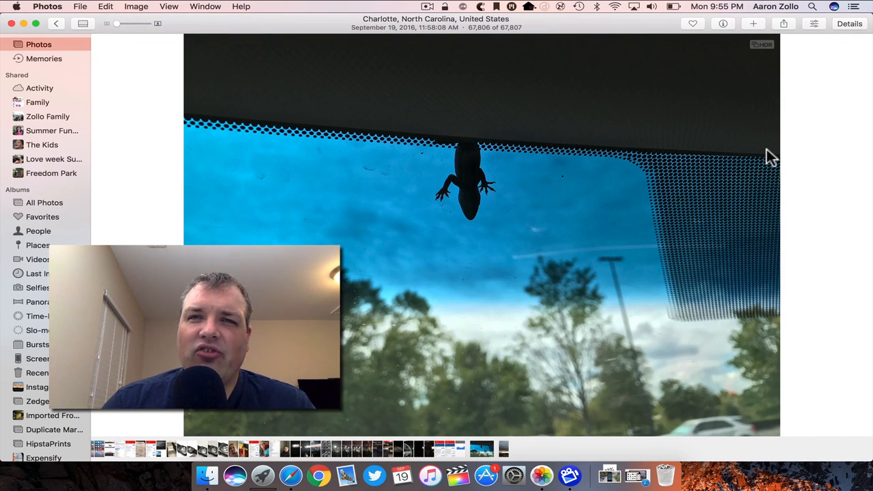
mouse_move(620, 33)
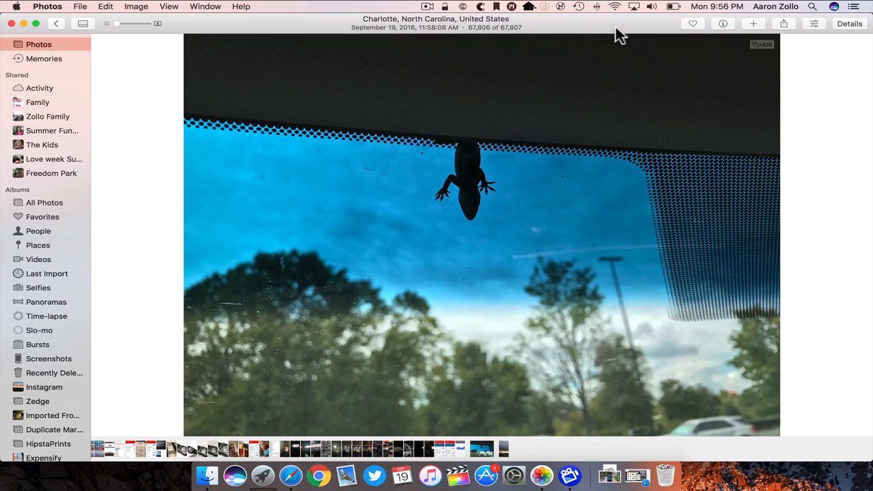
mouse_move(535, 142)
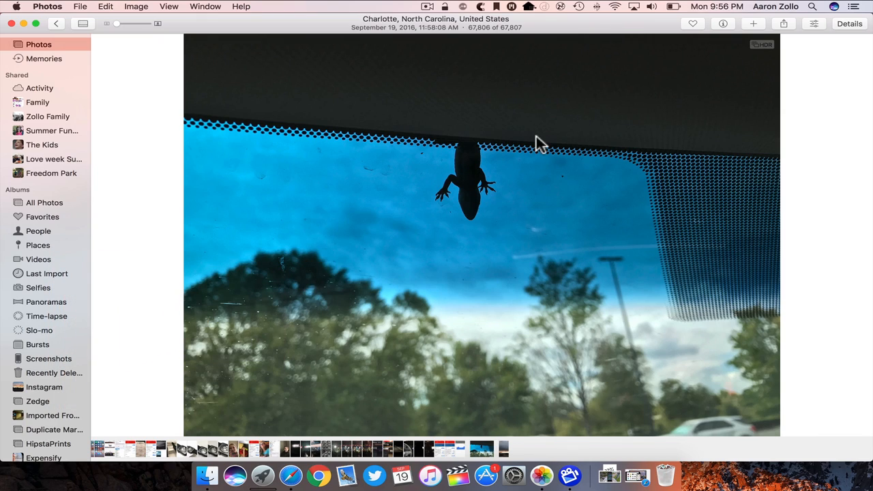
mouse_move(489, 193)
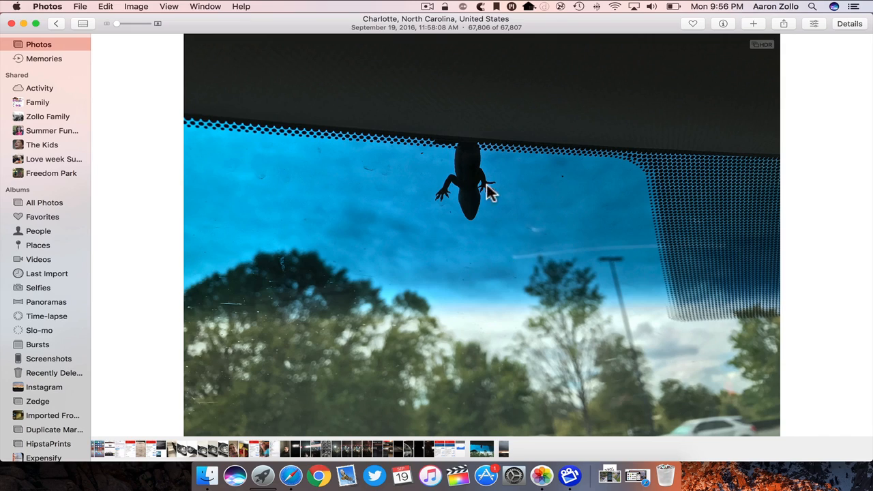
mouse_move(507, 272)
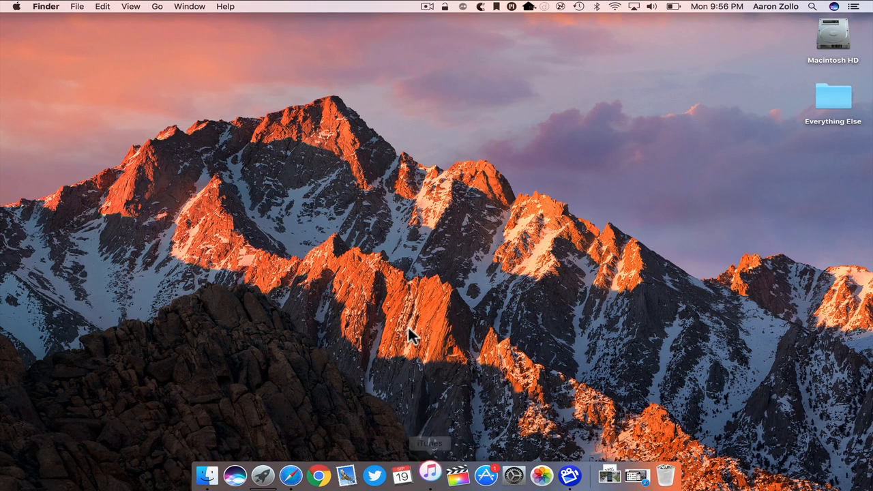
Launch iTunes, switch to the Music library and browse the artist album listing
click(430, 474)
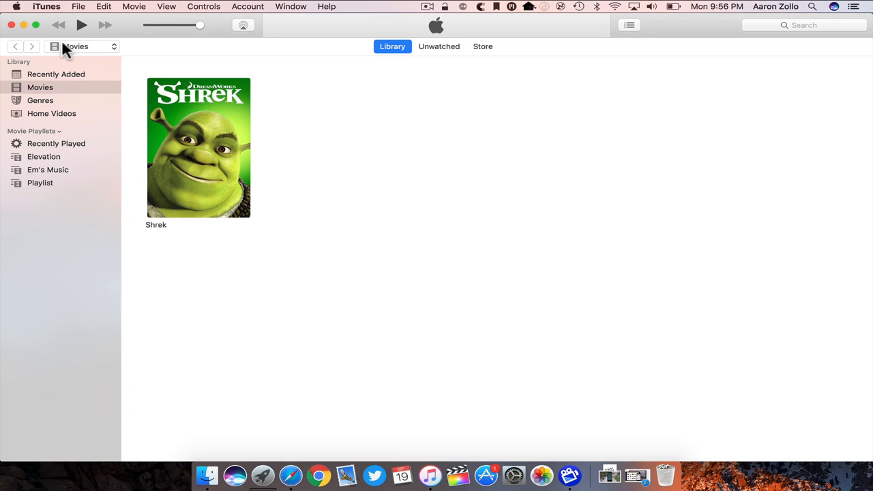
click(82, 46)
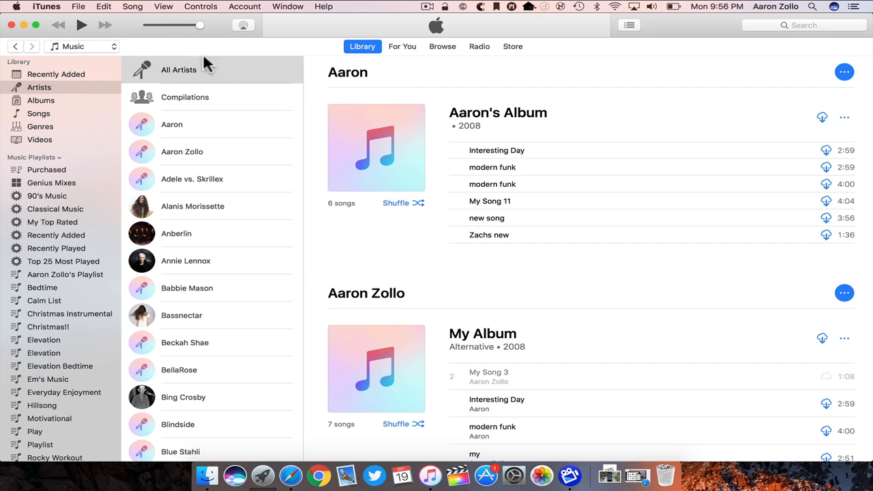
scroll(down, 3)
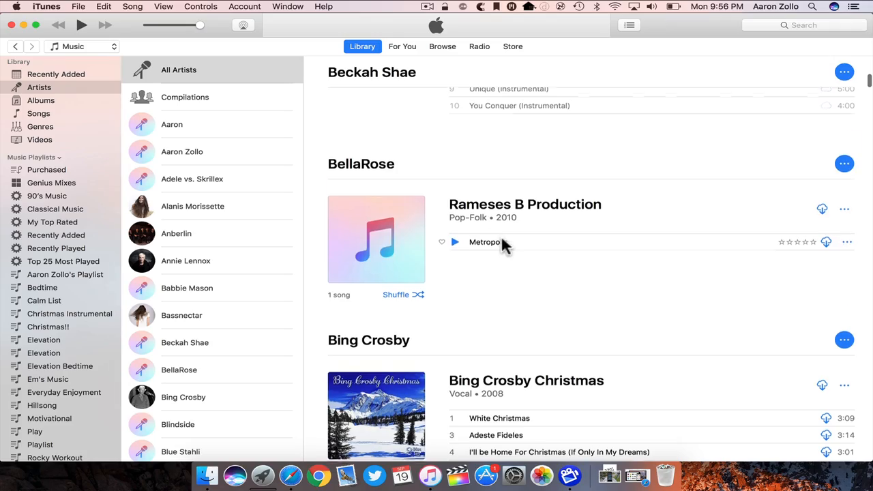
scroll(down, 3)
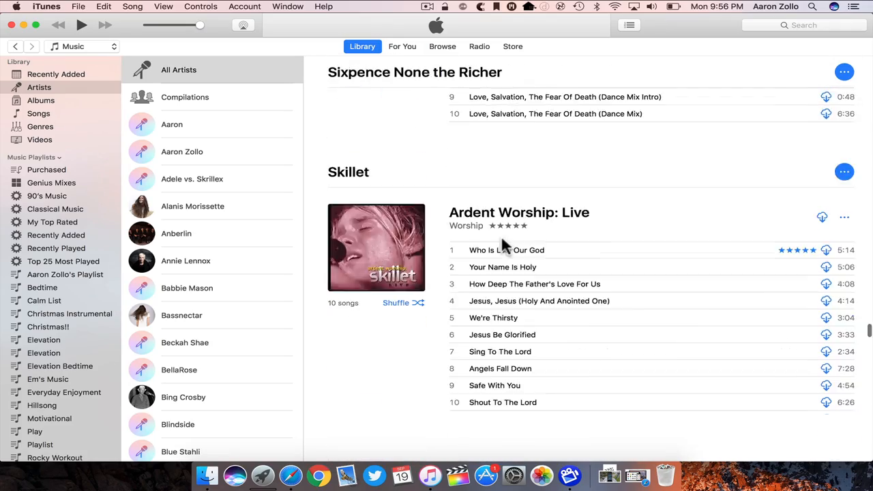
scroll(down, 3)
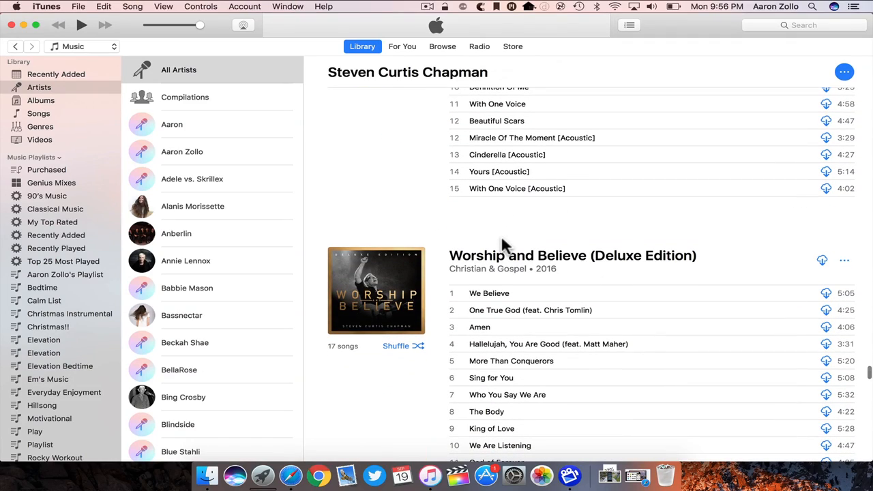
click(79, 47)
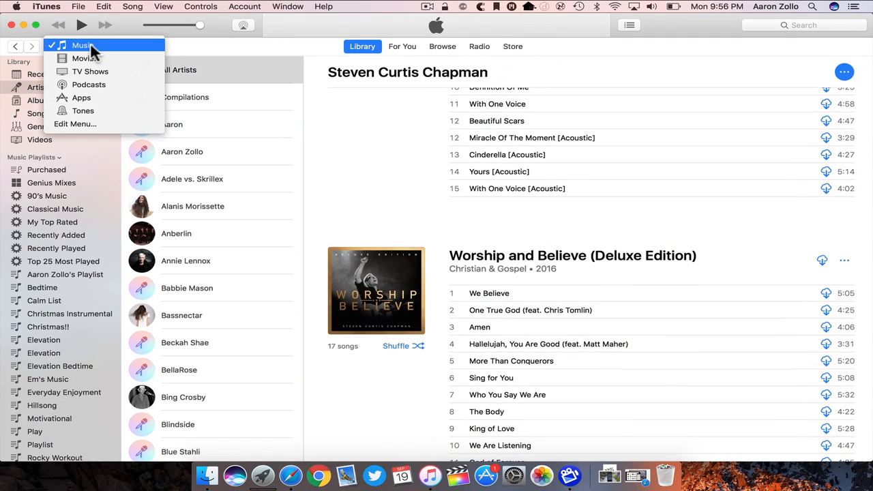
mouse_move(96, 48)
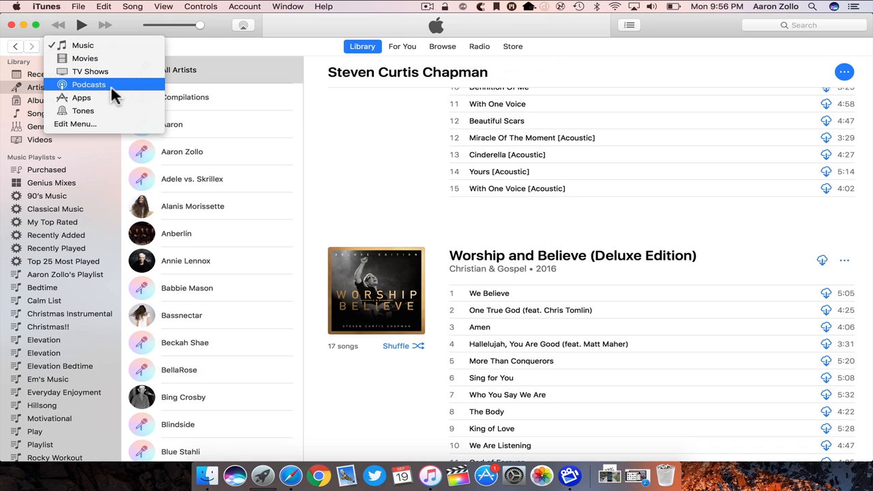
Switch to the Movies library and start Shrek playing
click(80, 57)
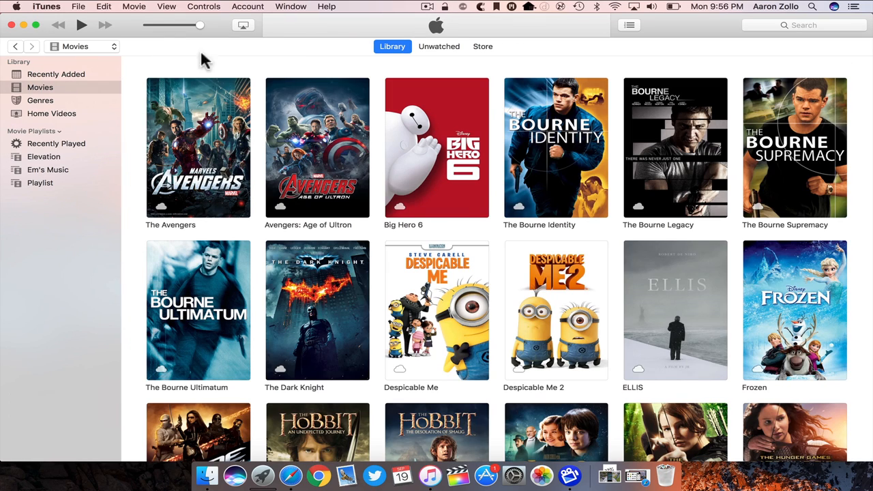
scroll(down, 3)
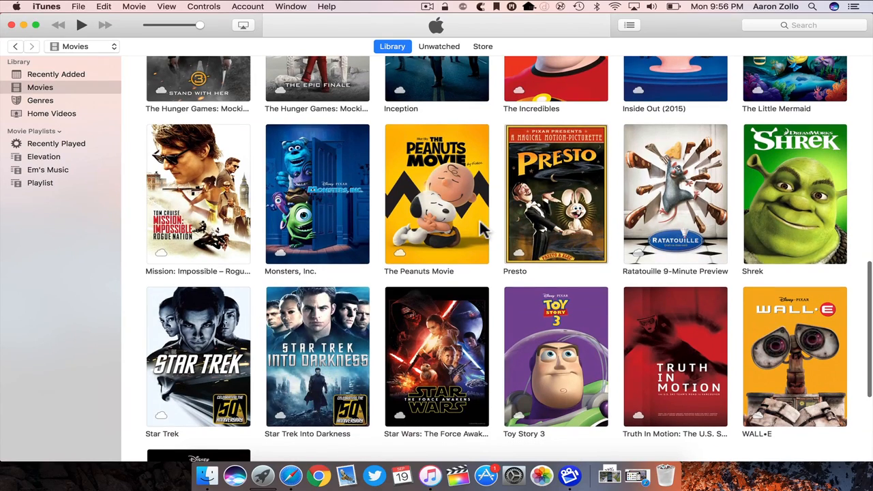
mouse_move(819, 247)
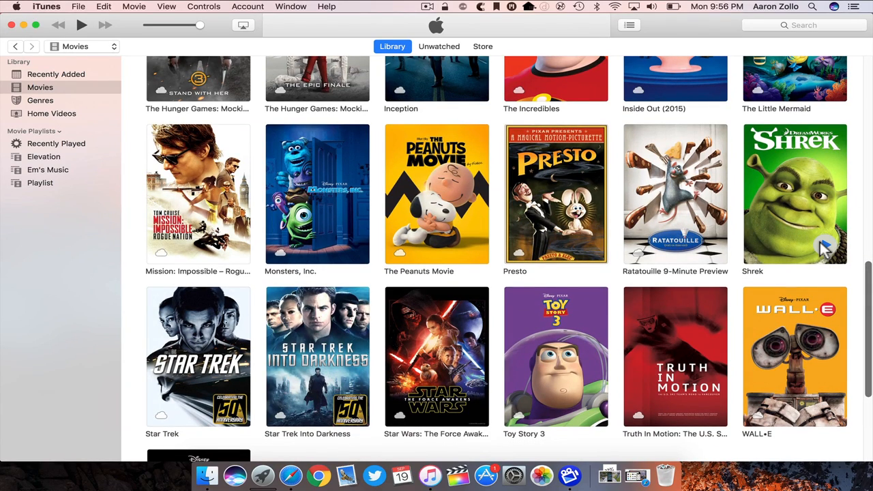
double_click(792, 193)
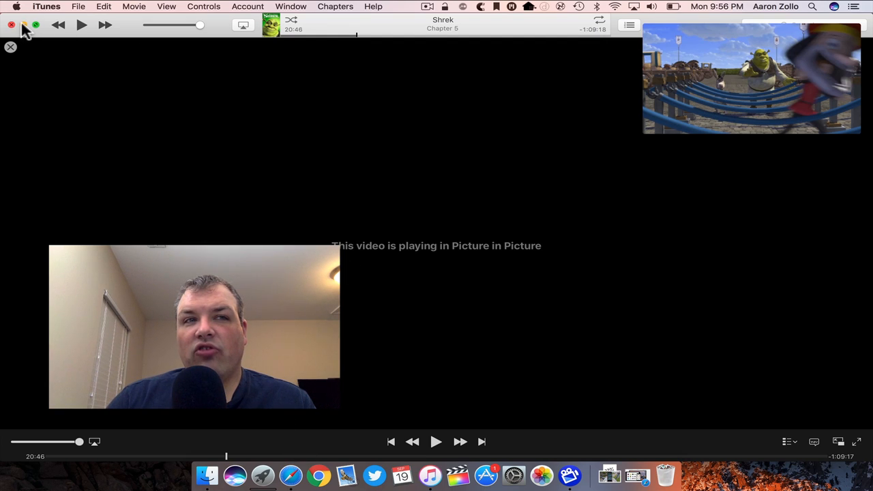
Close the iTunes main window, leaving Shrek playing in Picture in Picture over the desktop
click(13, 24)
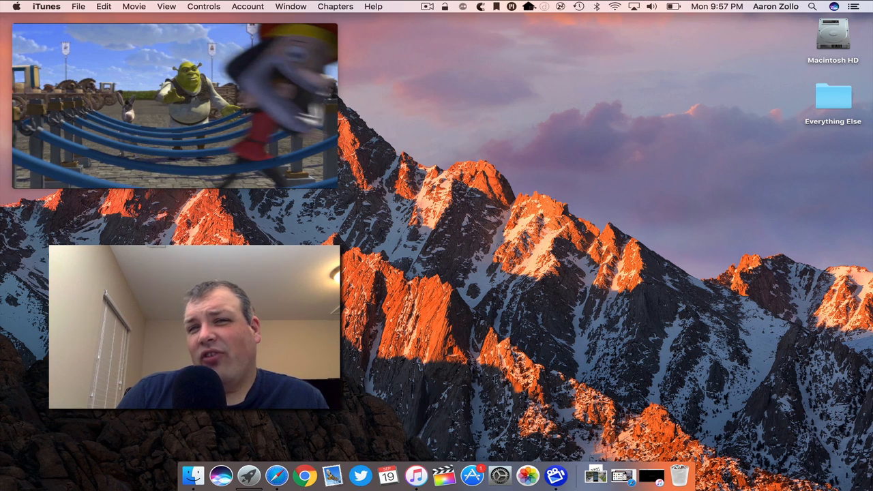
mouse_move(93, 167)
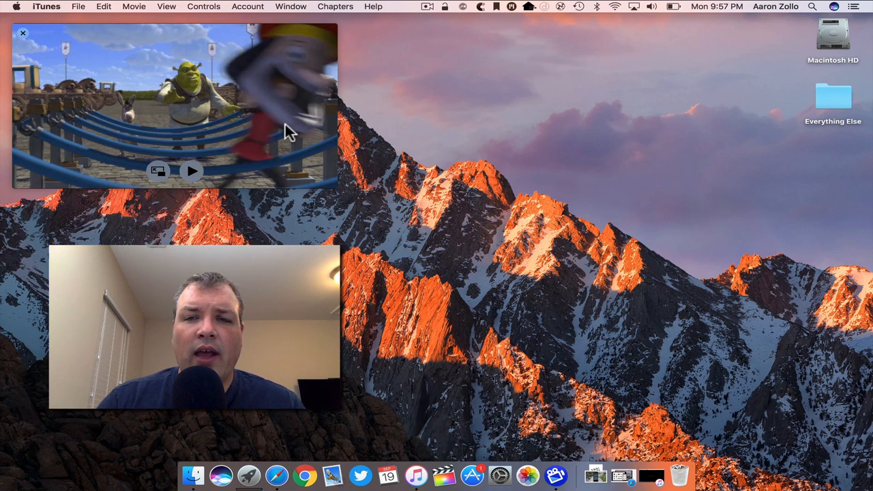
mouse_move(176, 124)
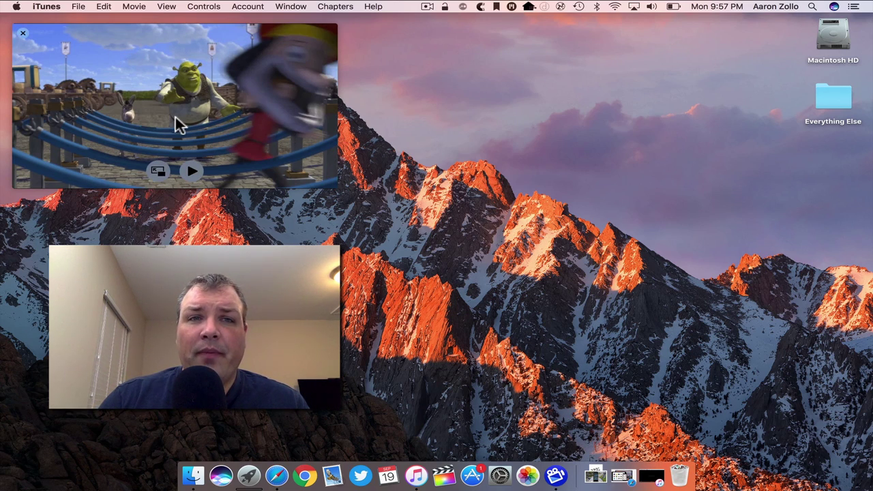
mouse_move(156, 113)
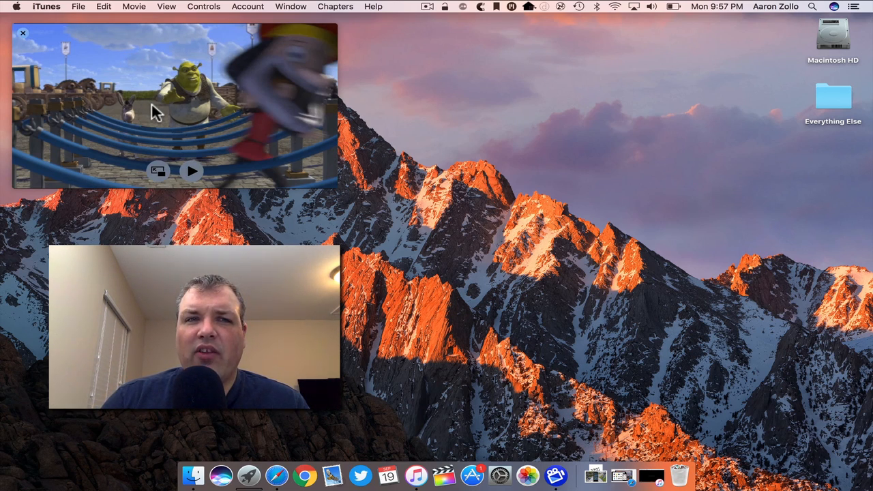
mouse_move(259, 237)
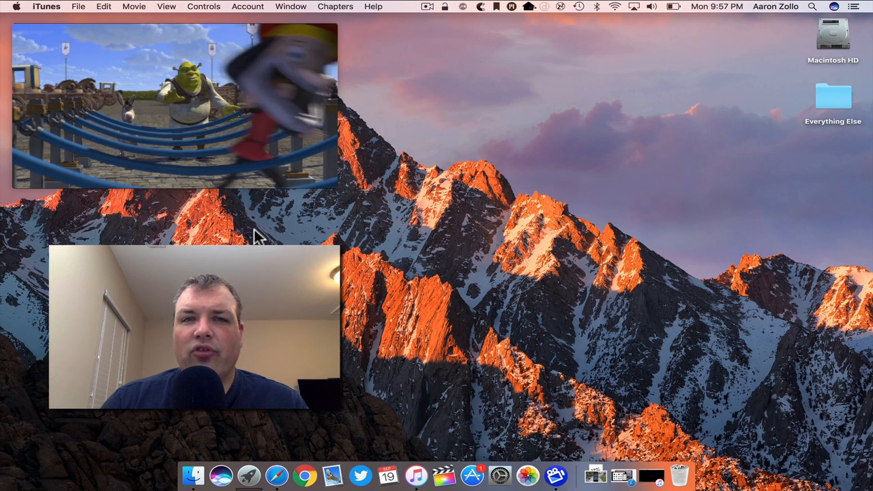
mouse_move(215, 88)
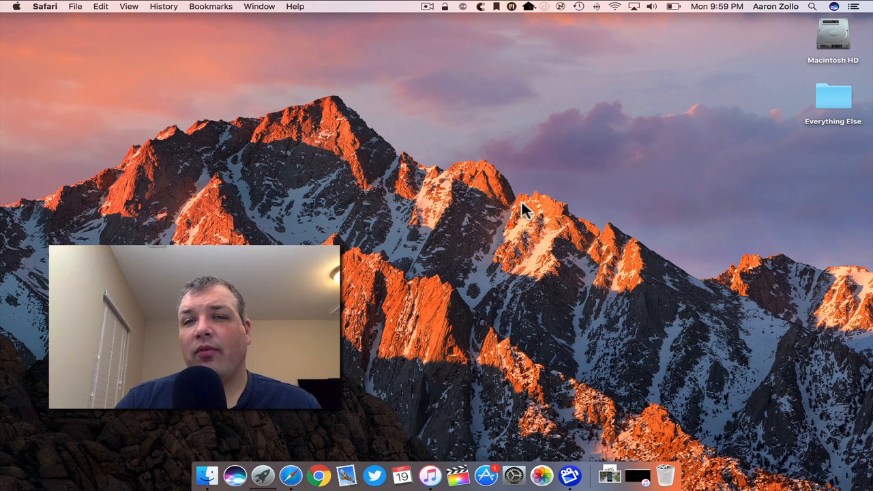
mouse_move(503, 202)
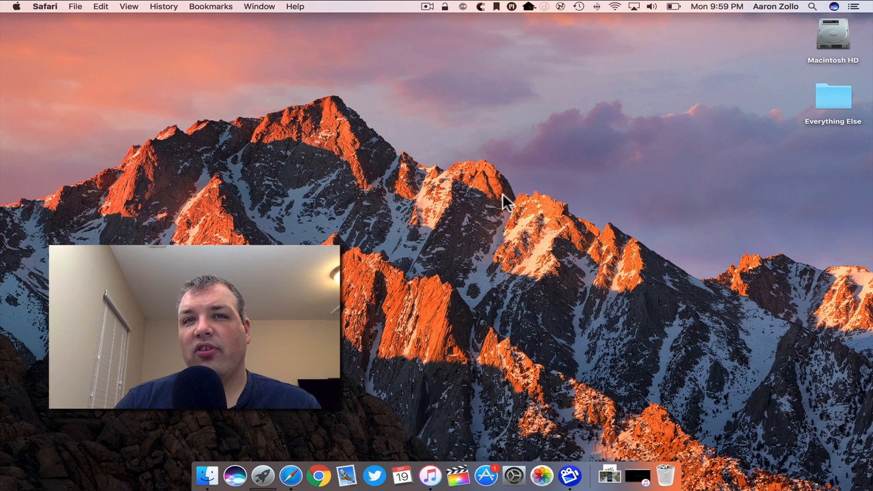
mouse_move(427, 218)
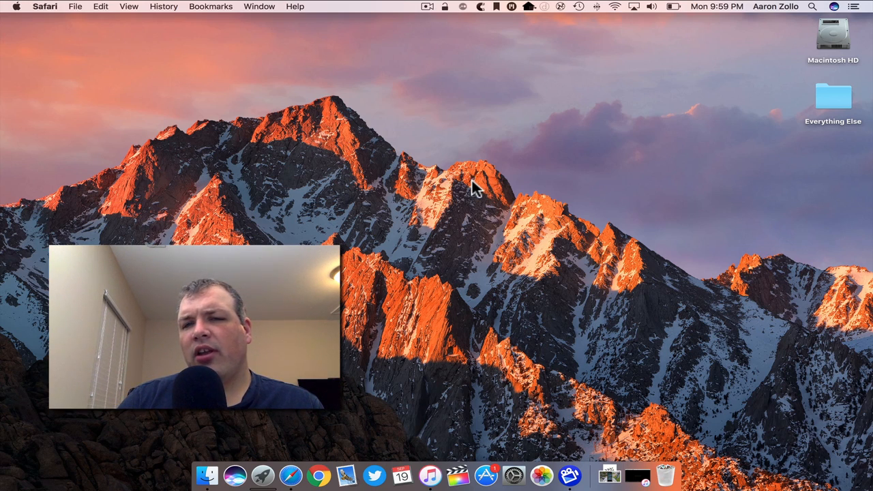
mouse_move(480, 210)
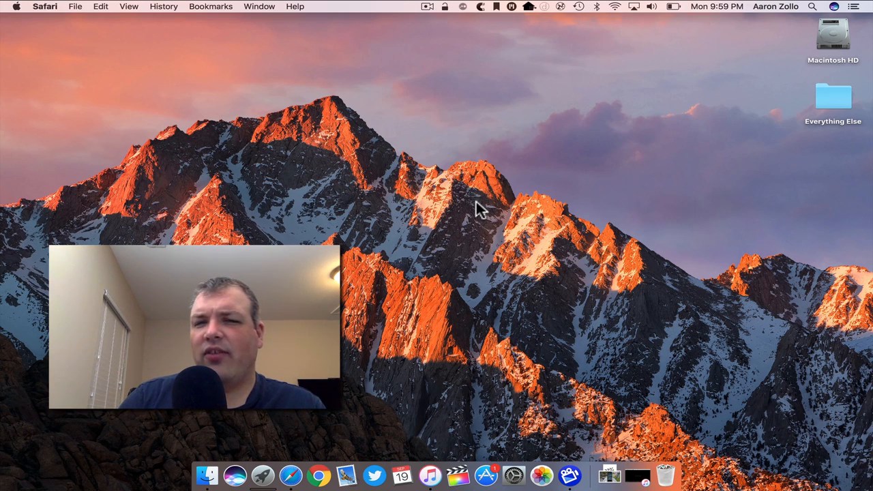
mouse_move(407, 221)
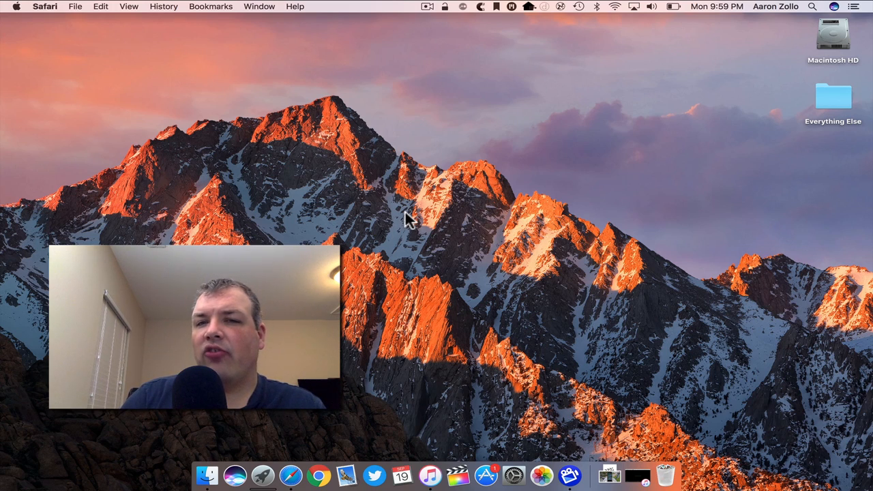
mouse_move(499, 179)
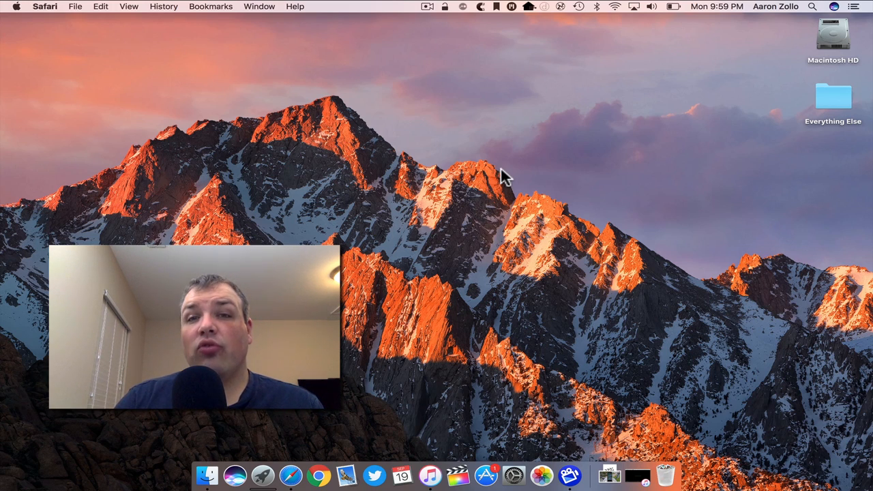
mouse_move(507, 138)
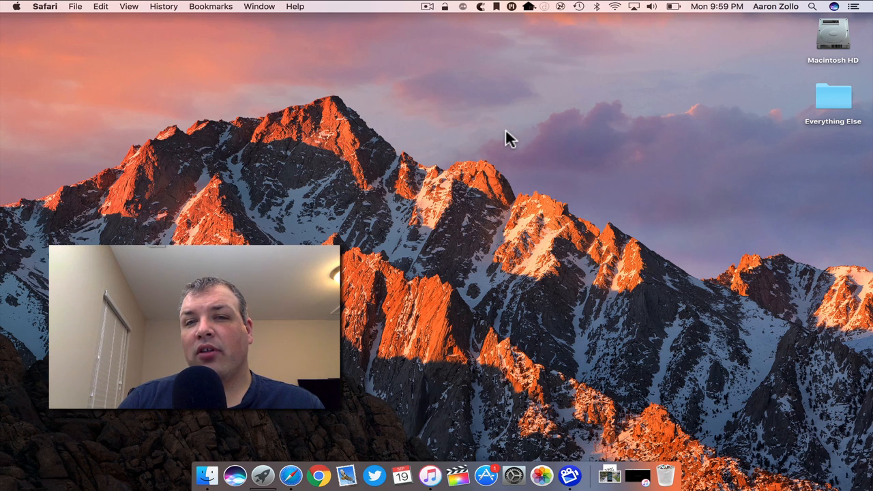
mouse_move(505, 194)
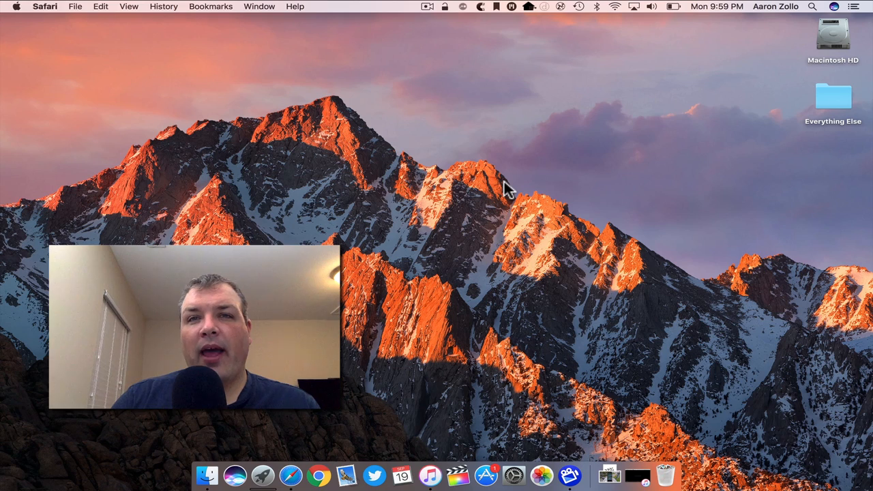
mouse_move(589, 235)
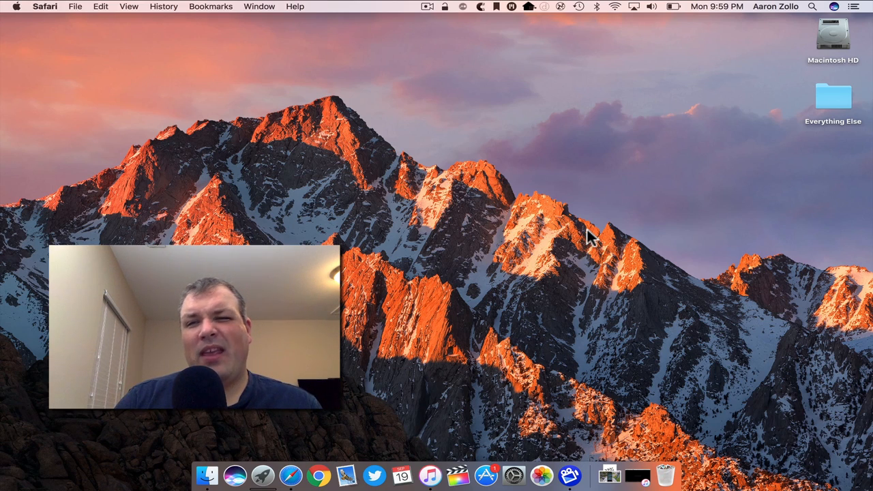